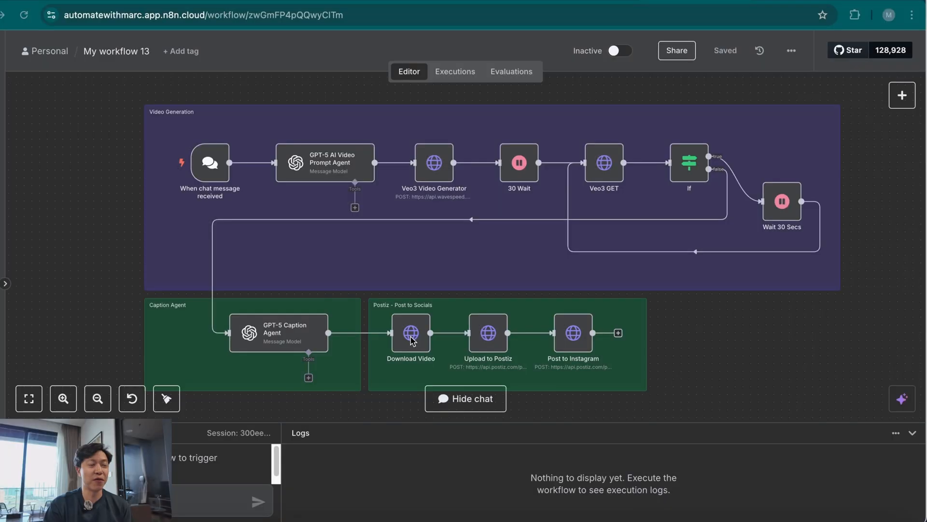
mouse_move(104, 256)
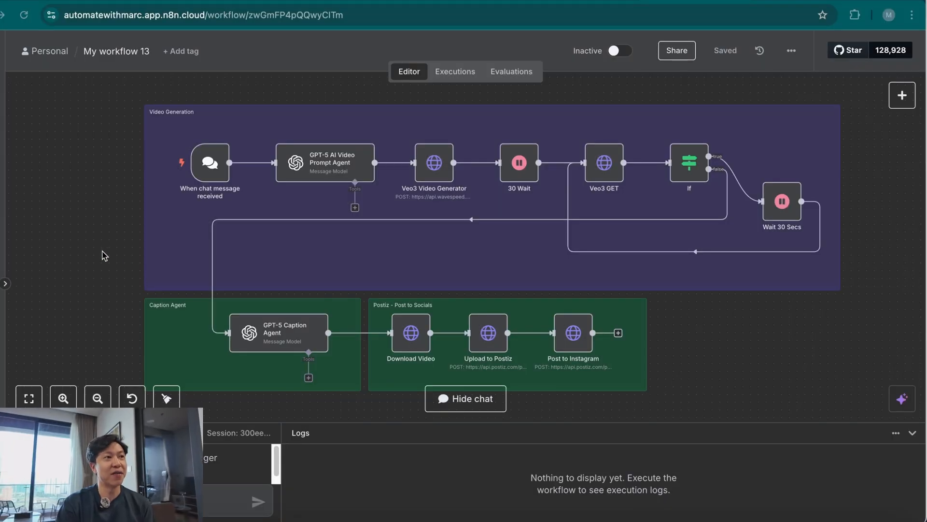
mouse_move(891, 195)
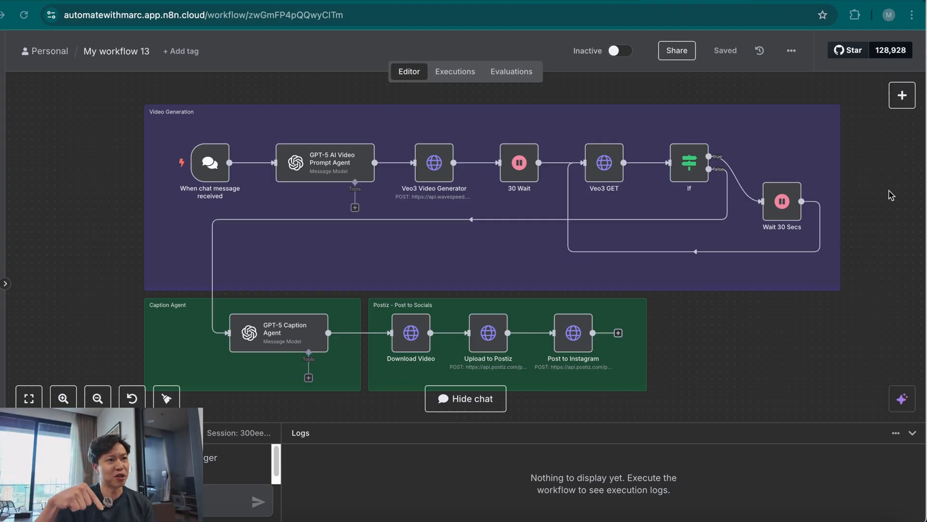
mouse_move(866, 182)
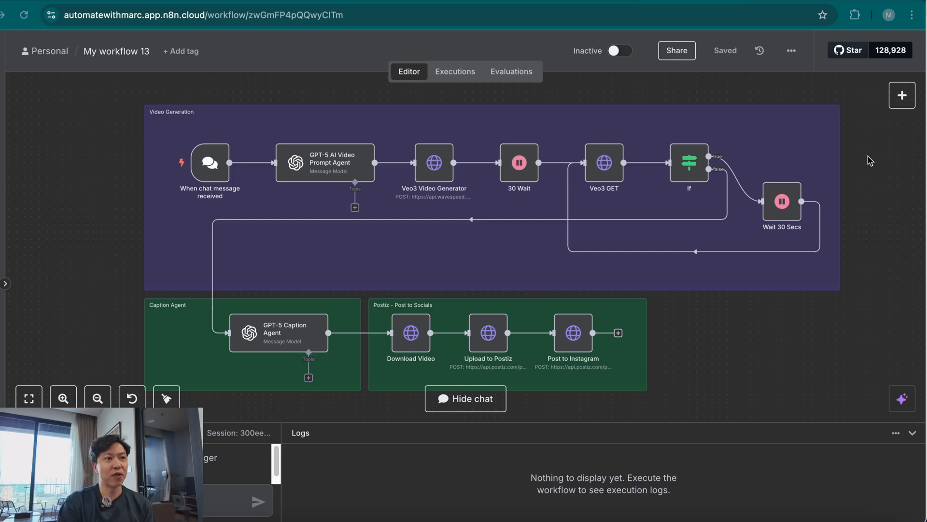
mouse_move(733, 261)
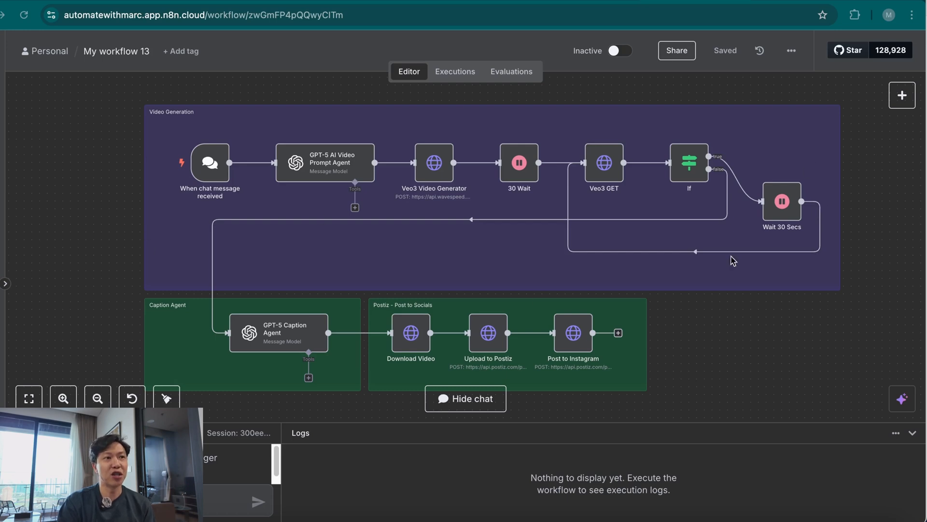
mouse_move(331, 242)
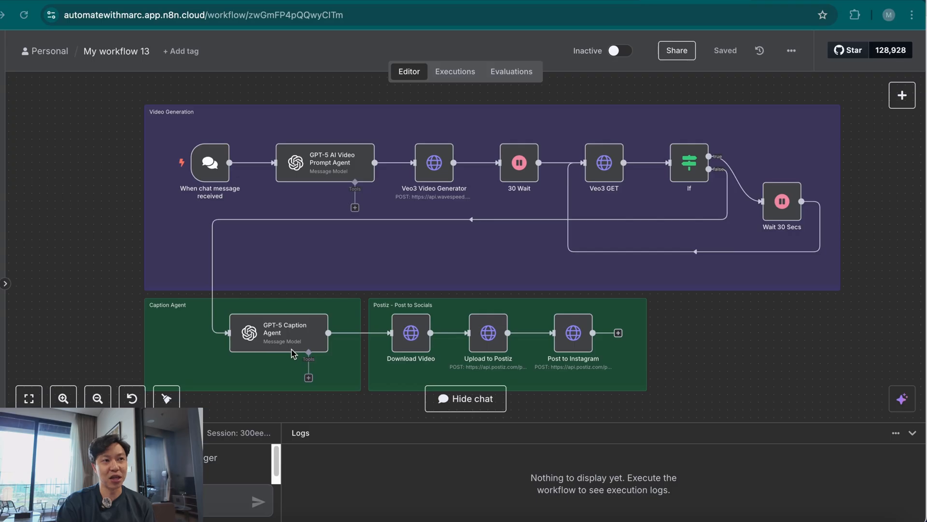
mouse_move(335, 171)
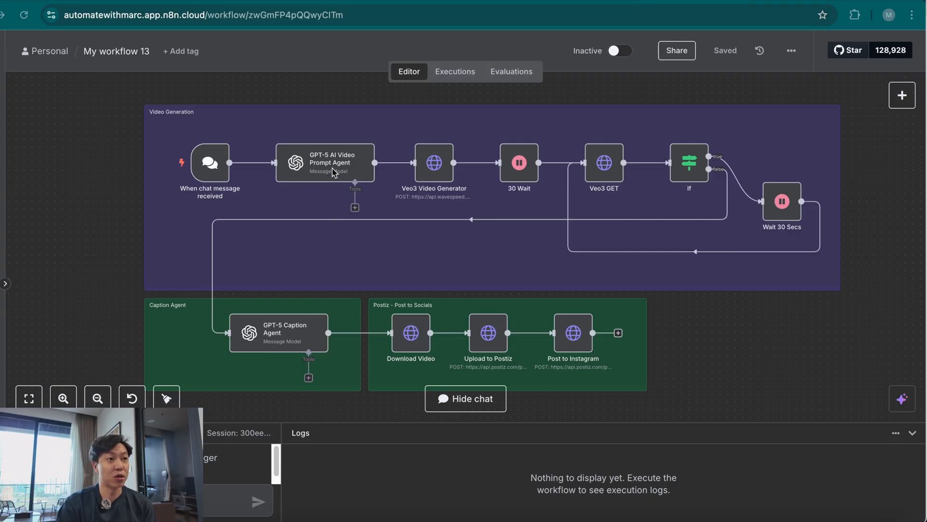
mouse_move(348, 165)
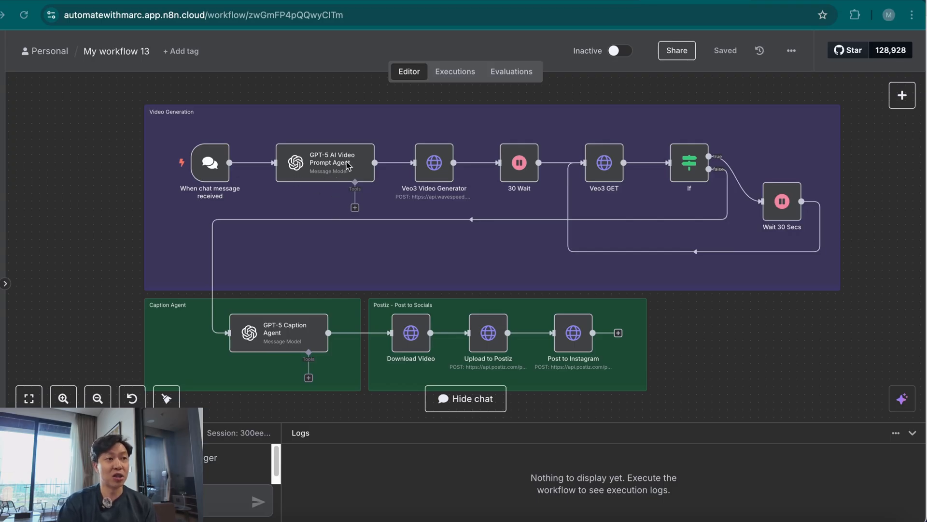
mouse_move(316, 172)
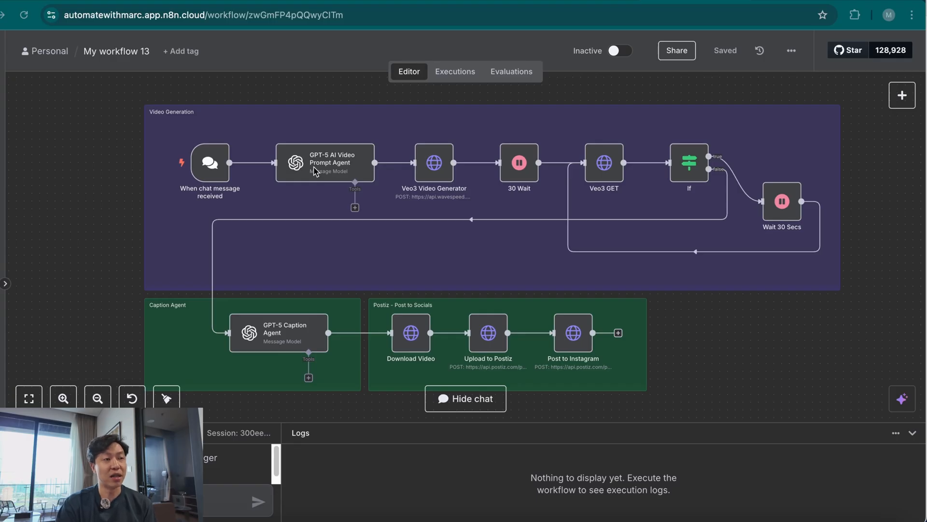
mouse_move(470, 302)
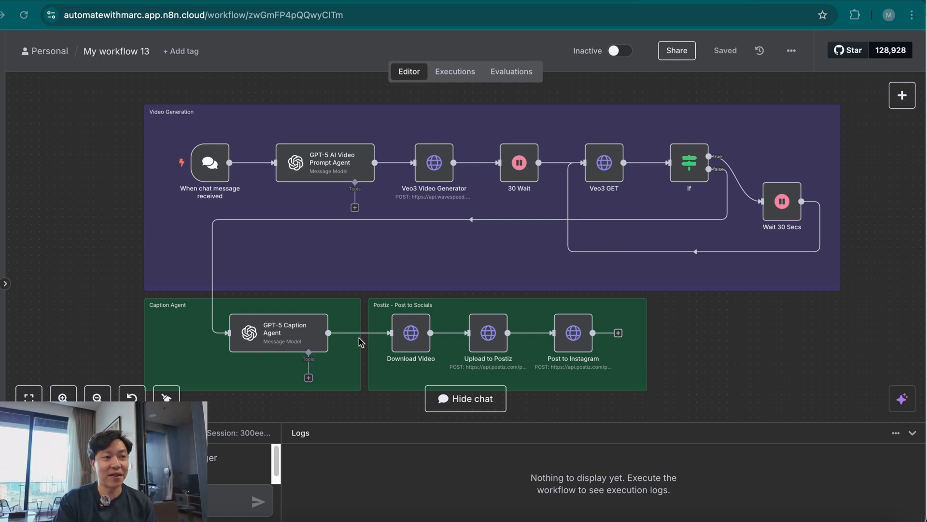
mouse_move(708, 361)
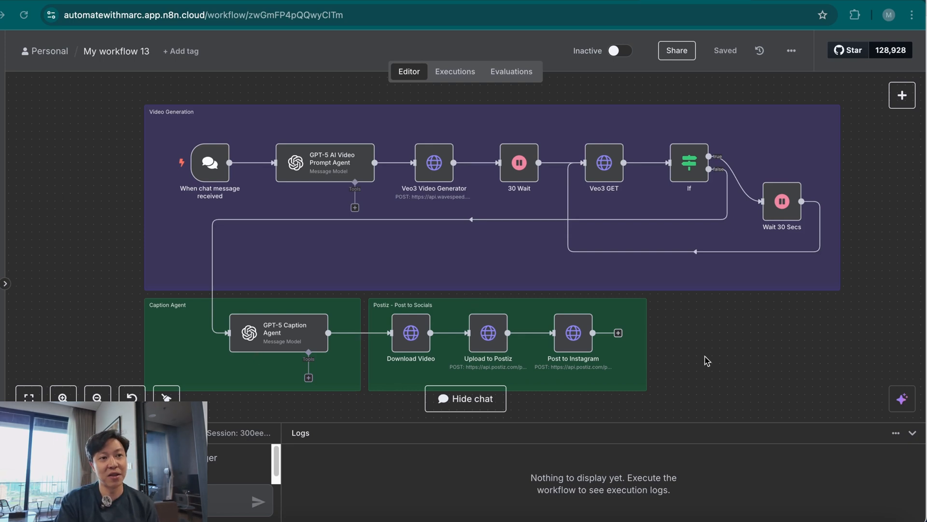
mouse_move(377, 413)
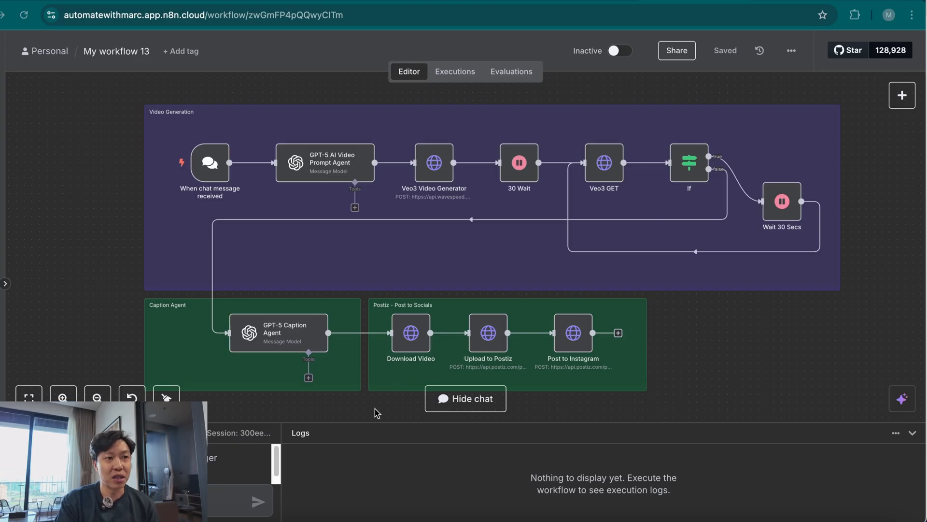
mouse_move(380, 410)
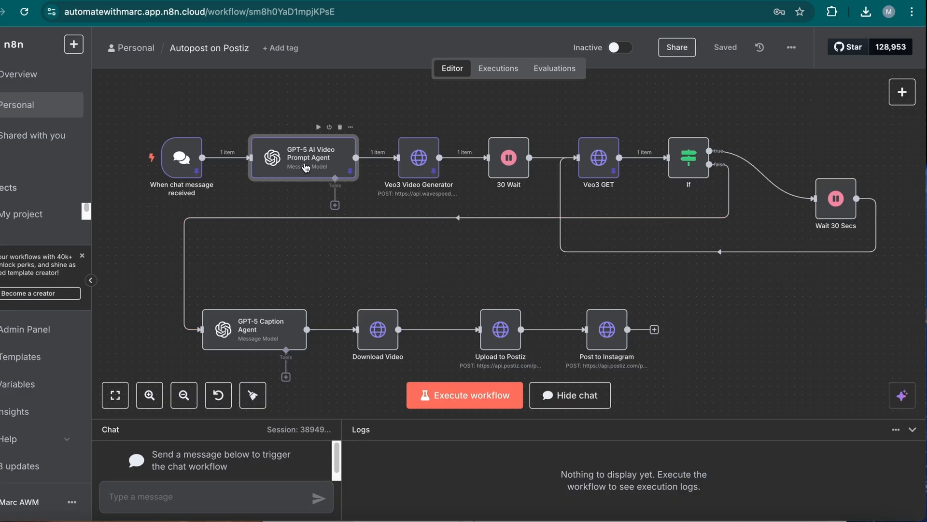
- Open the GPT-5 AI Video Prompt Agent and browse its Model dropdown options
double_click(302, 158)
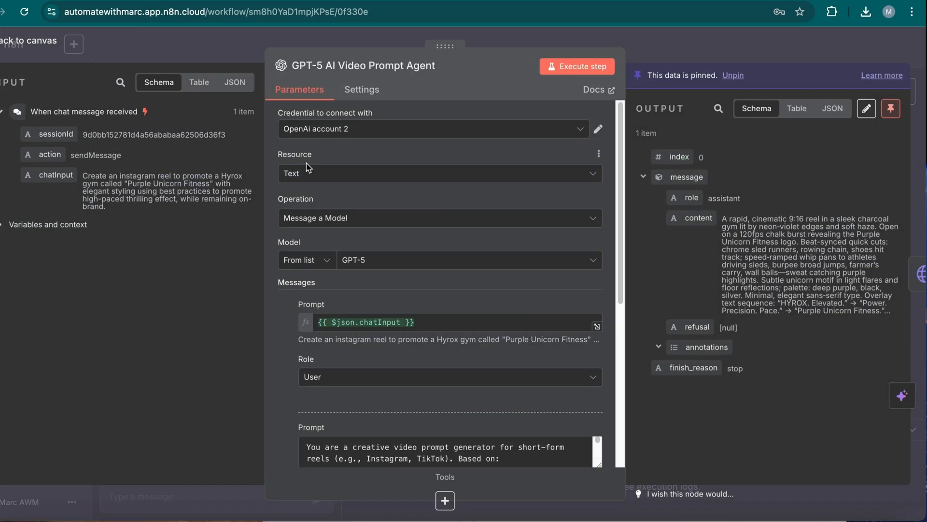
mouse_move(451, 189)
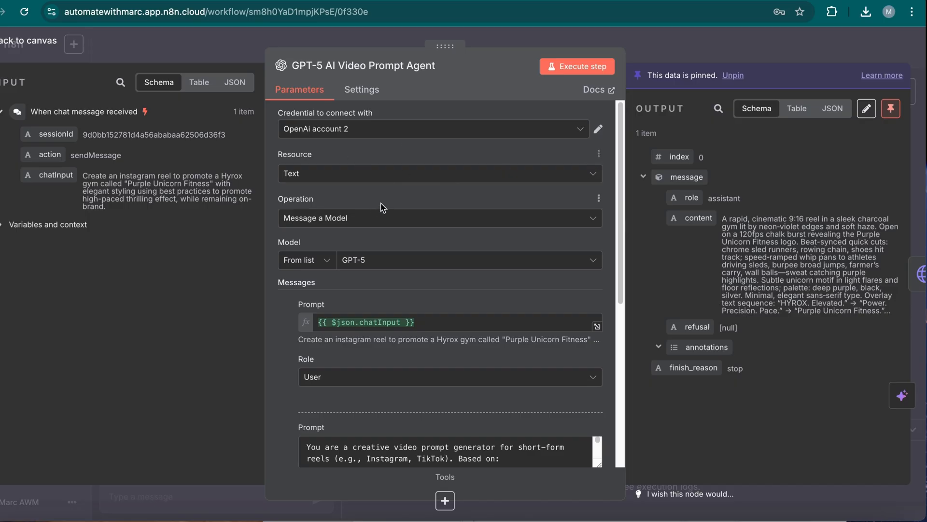
mouse_move(401, 262)
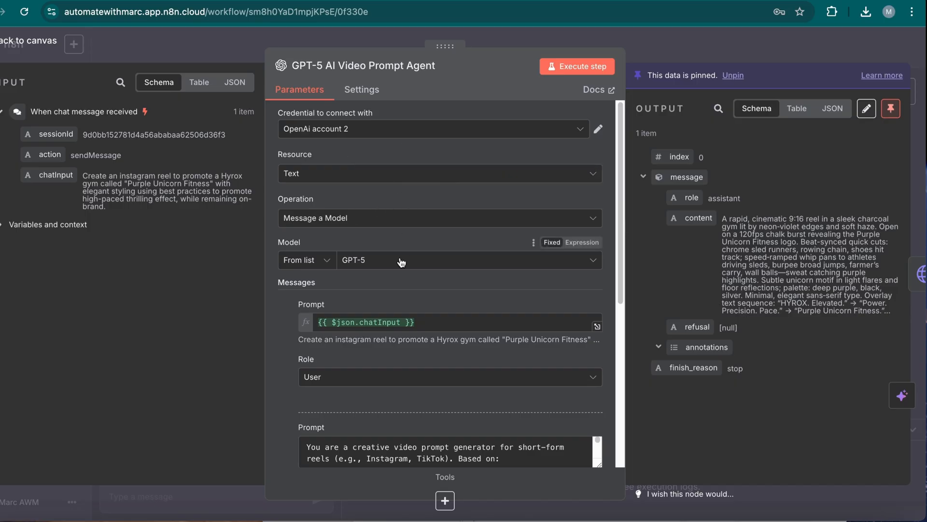
mouse_move(401, 261)
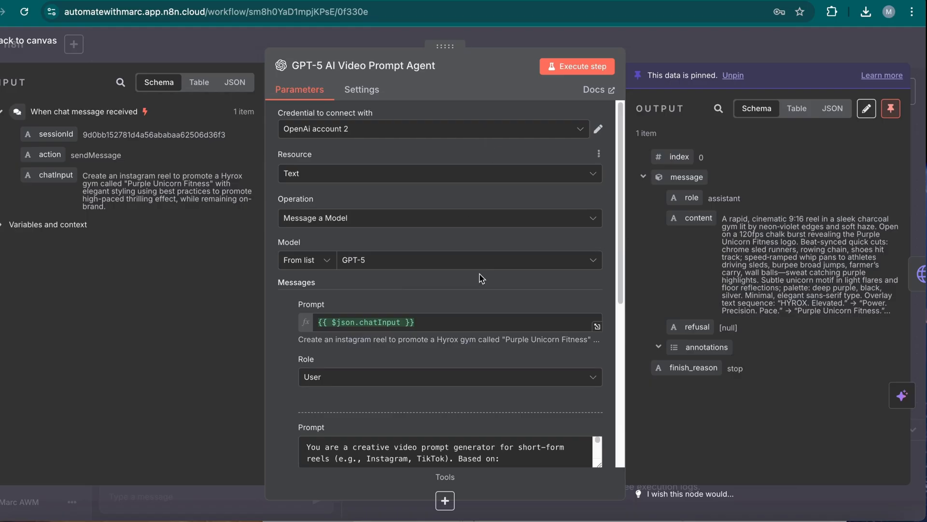
left_click(467, 260)
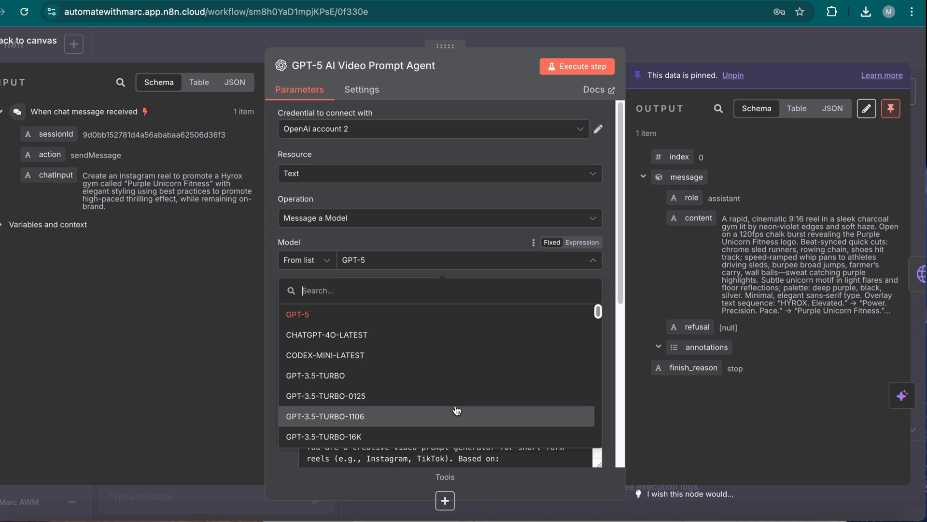
scroll("down", 3)
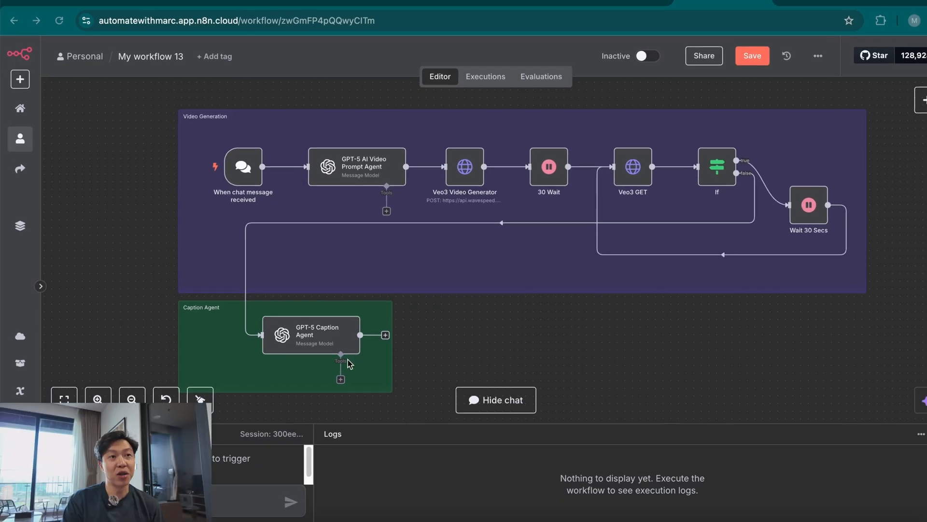
mouse_move(502, 347)
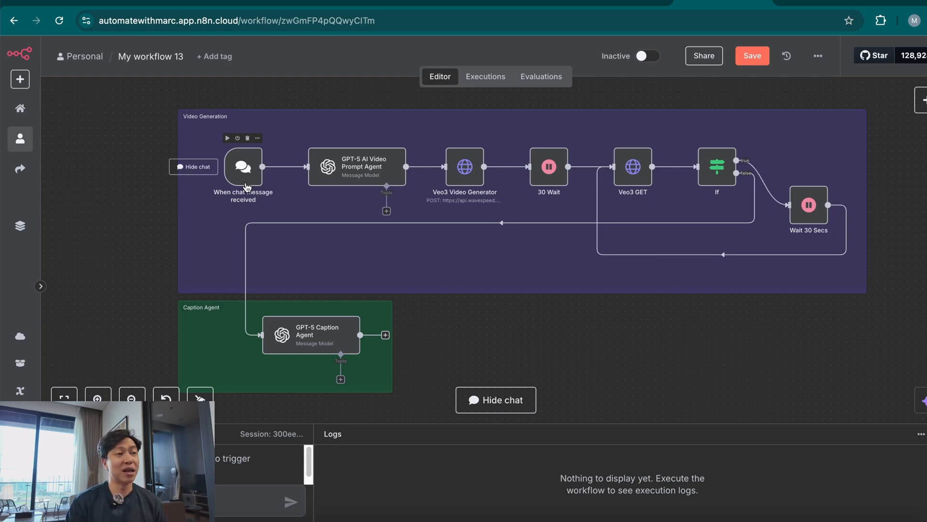
mouse_move(285, 212)
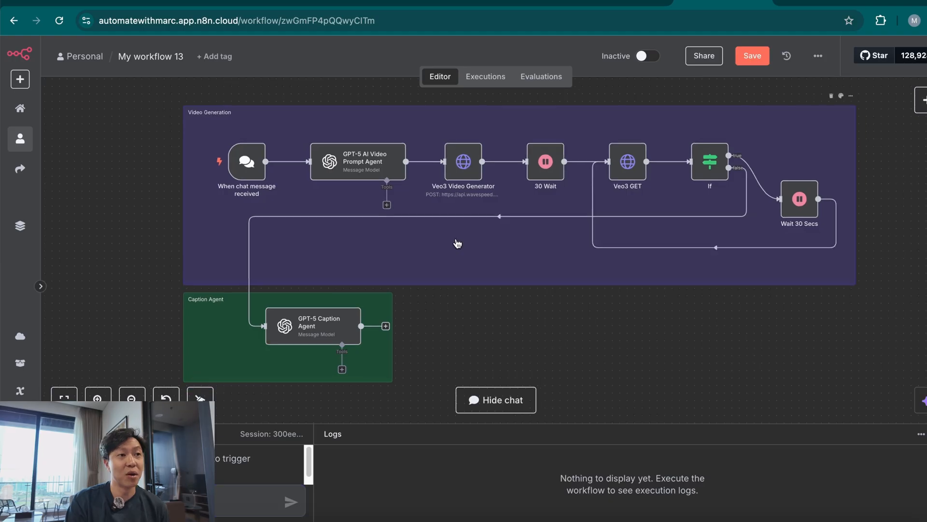
mouse_move(411, 337)
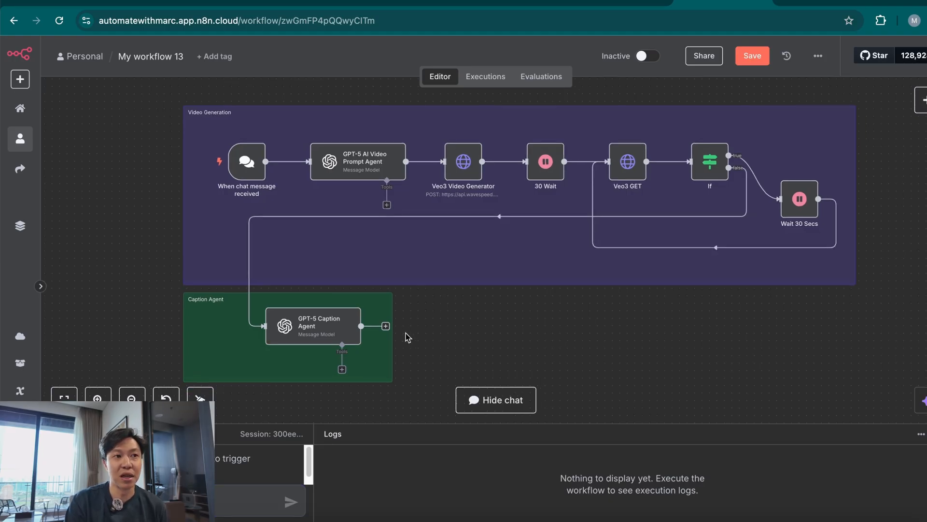
mouse_move(414, 348)
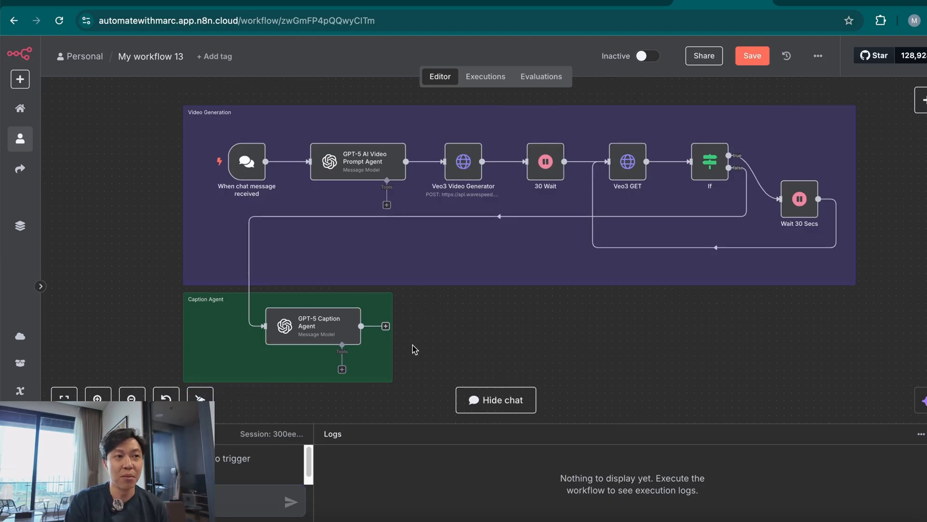
mouse_move(513, 349)
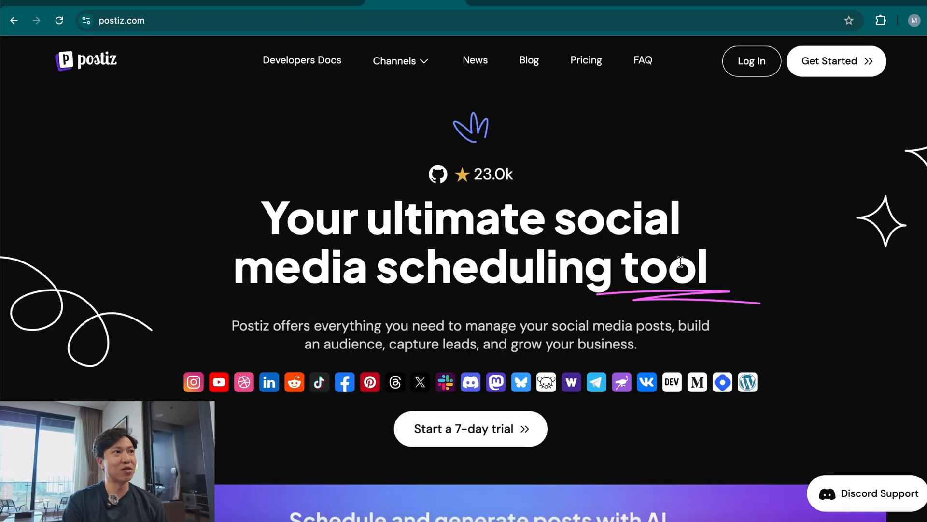
mouse_move(240, 70)
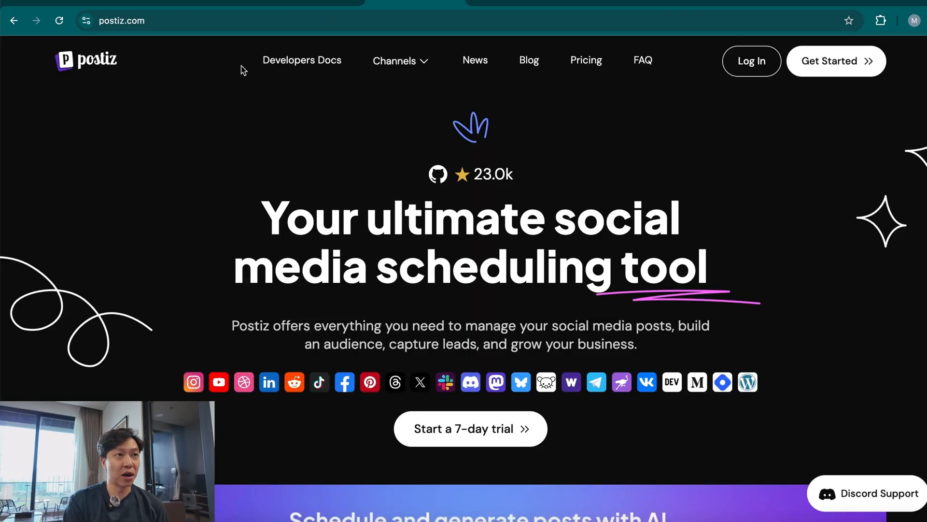
- Go via Get Started to Postiz's Standard, Team, Pro and Ultimate plans page
left_click(469, 429)
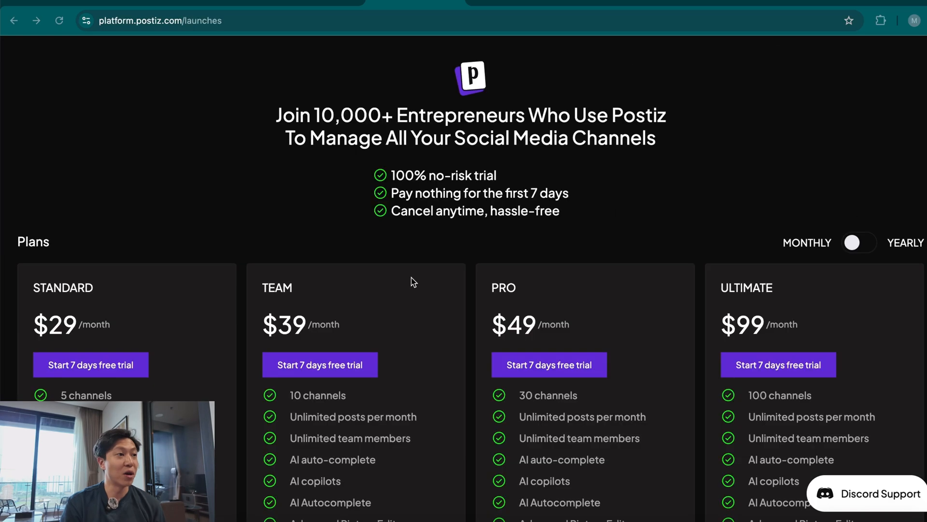
scroll("down", 3)
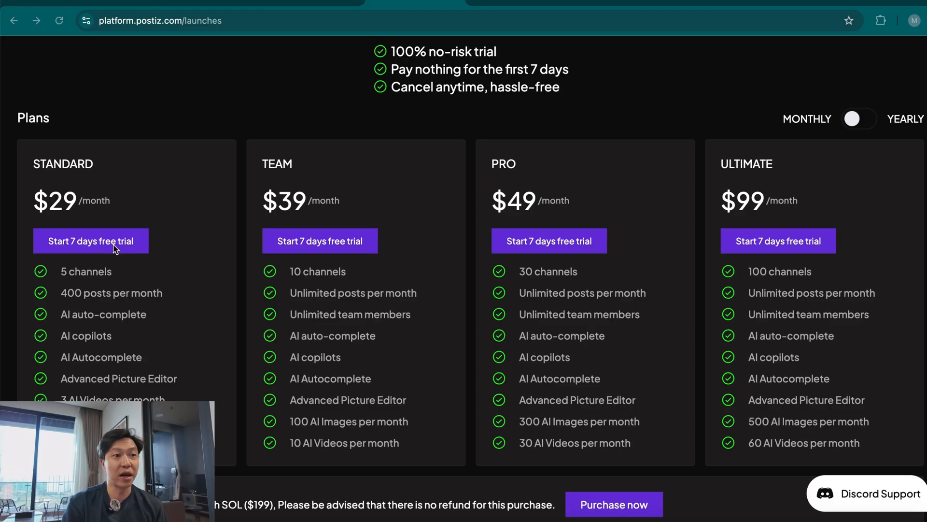
mouse_move(164, 284)
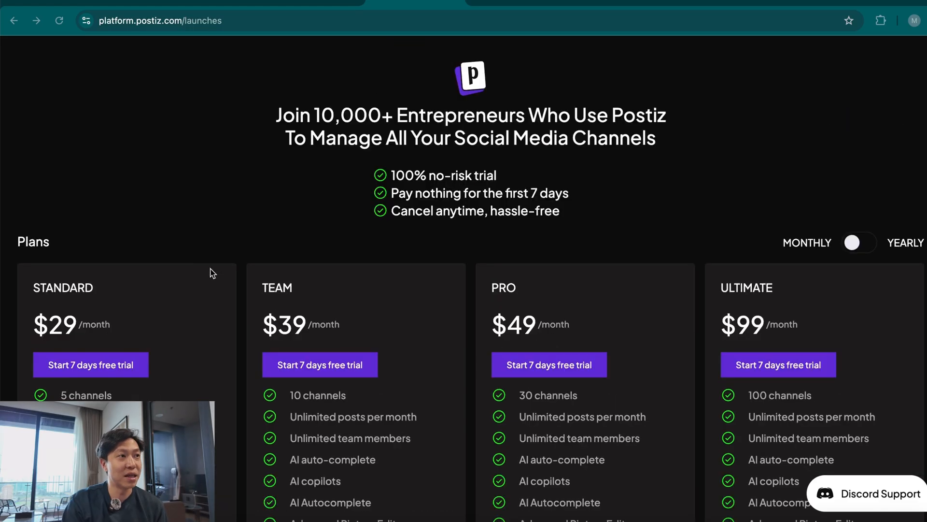
mouse_move(814, 143)
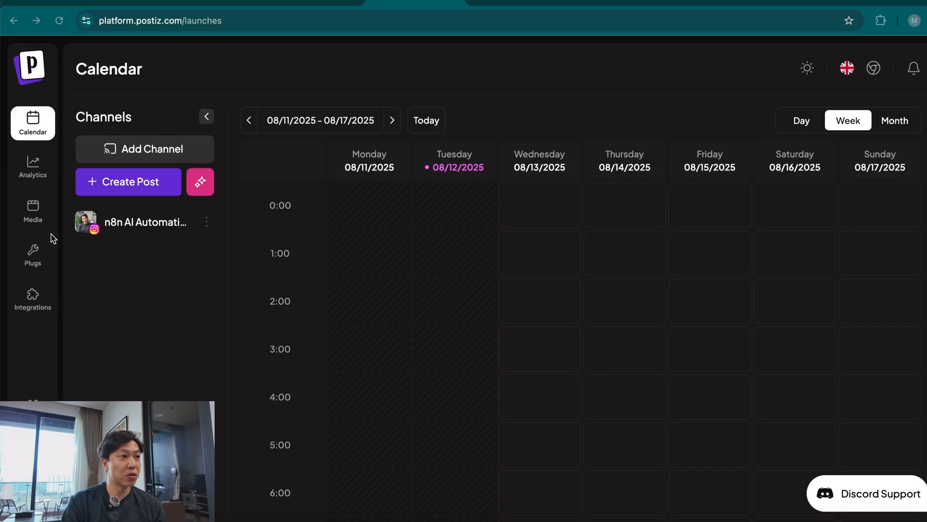
mouse_move(118, 243)
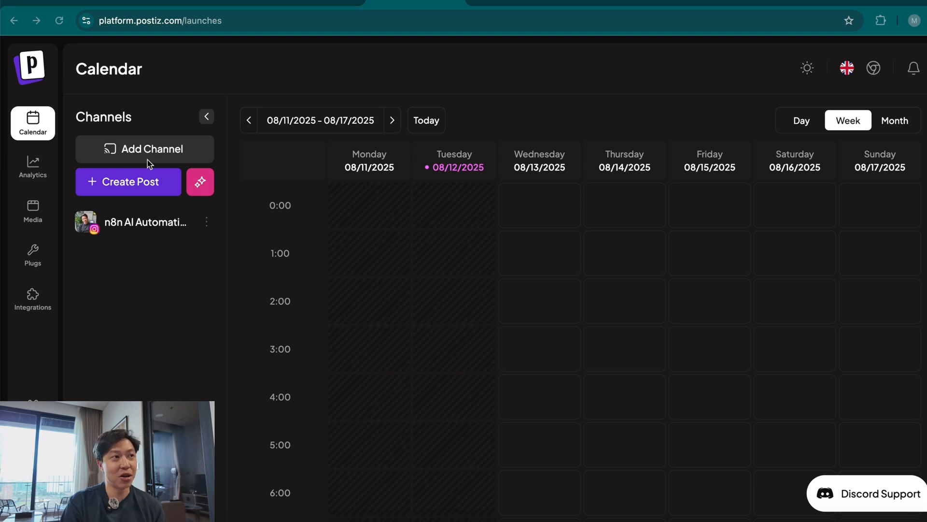
- Browse the Add Channel list of social platforms in Postiz, then close it
left_click(145, 148)
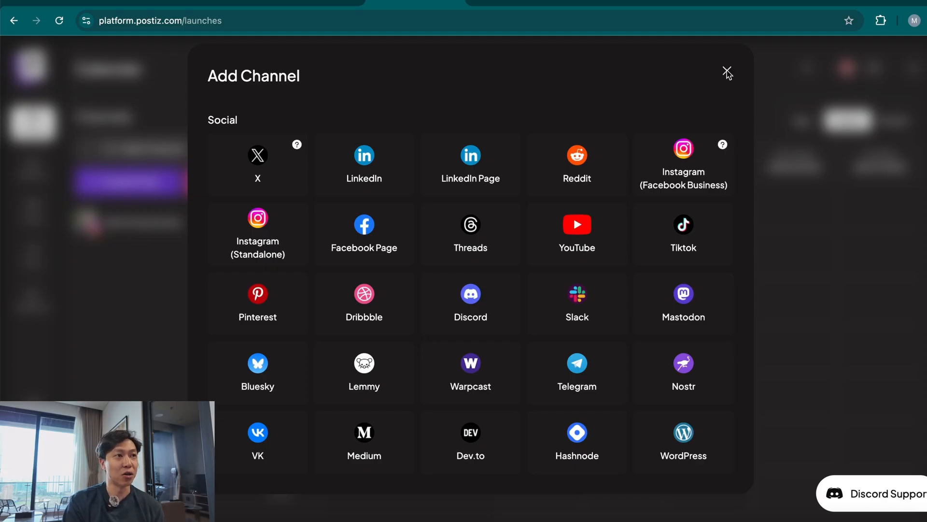
left_click(728, 72)
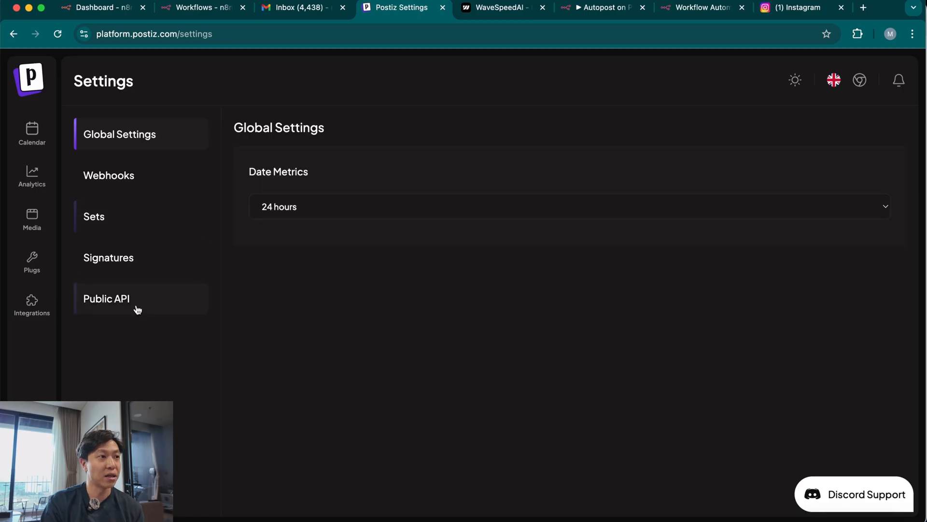
- Open Postiz's Public API documentation and copy the 'Upload a new file' endpoint
left_click(106, 297)
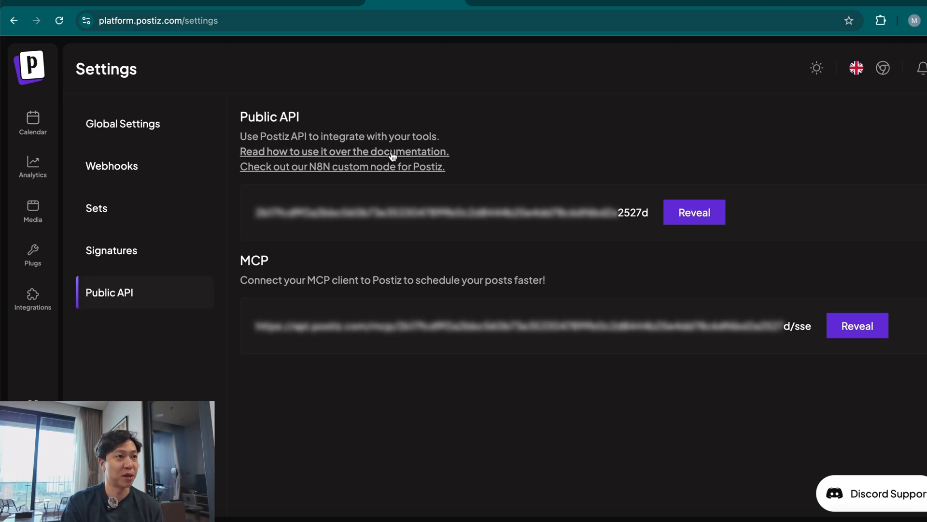
left_click(344, 151)
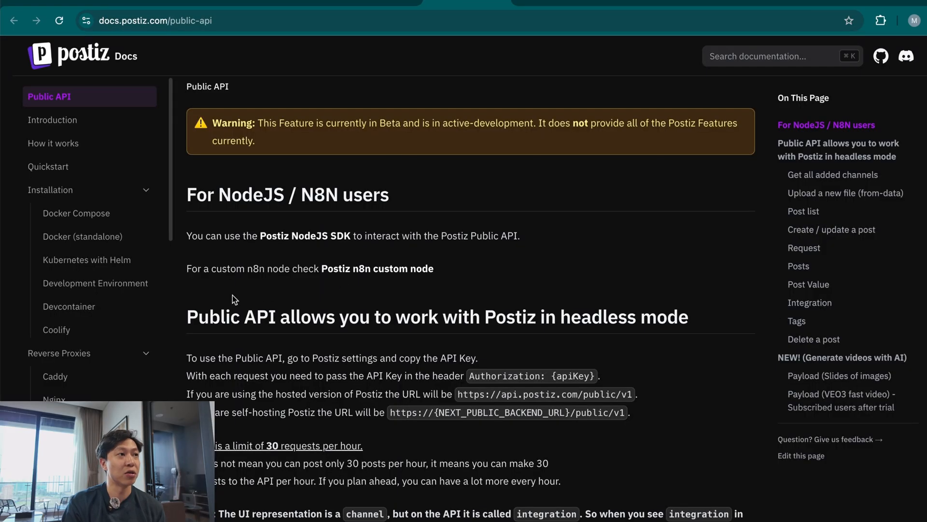
scroll("down", 3)
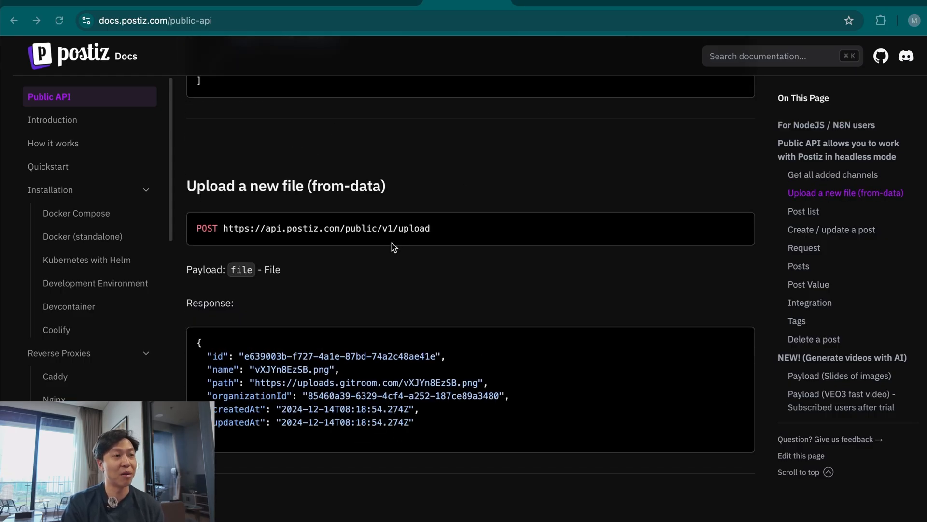
mouse_move(489, 232)
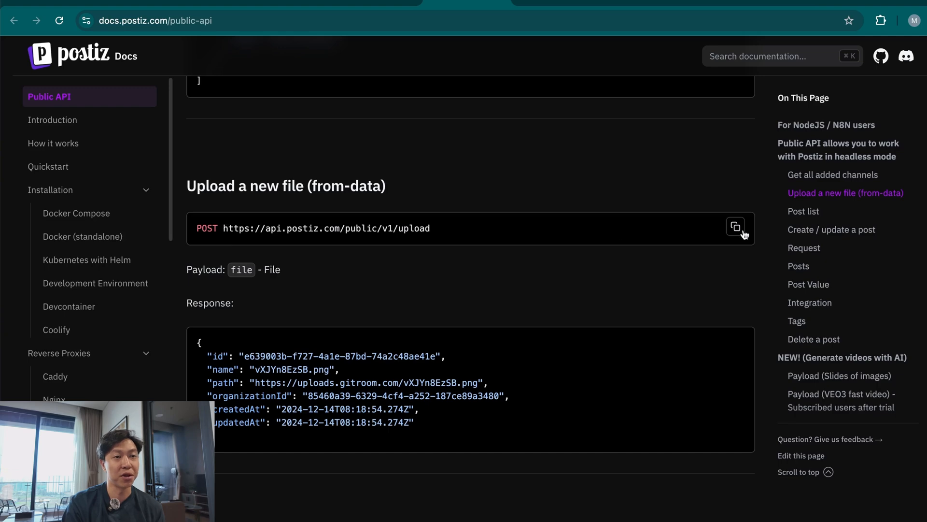
left_click(739, 3)
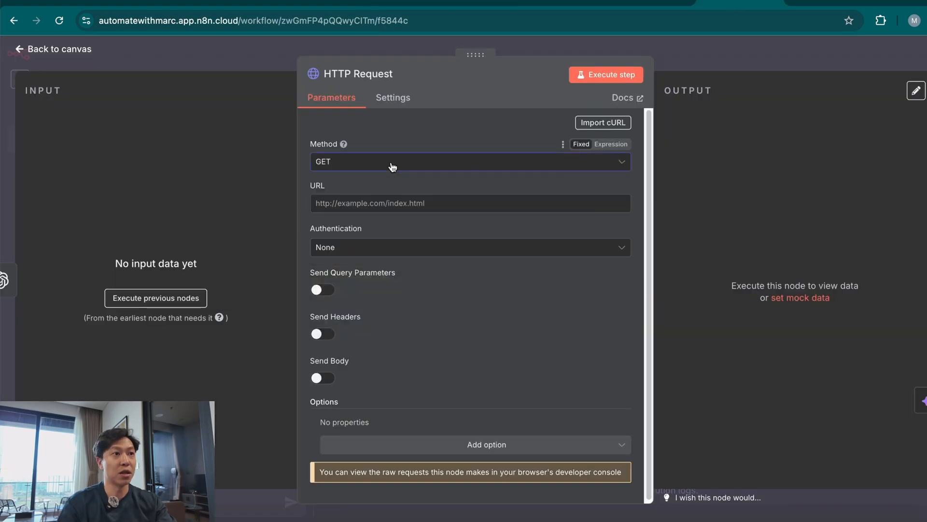
type("POST https://api.postiz.com/public/v1/upload")
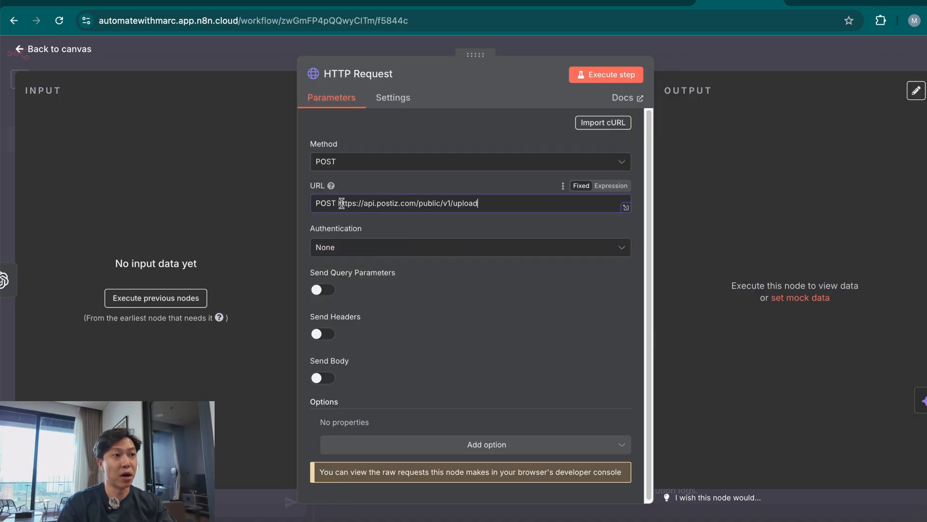
mouse_move(340, 202)
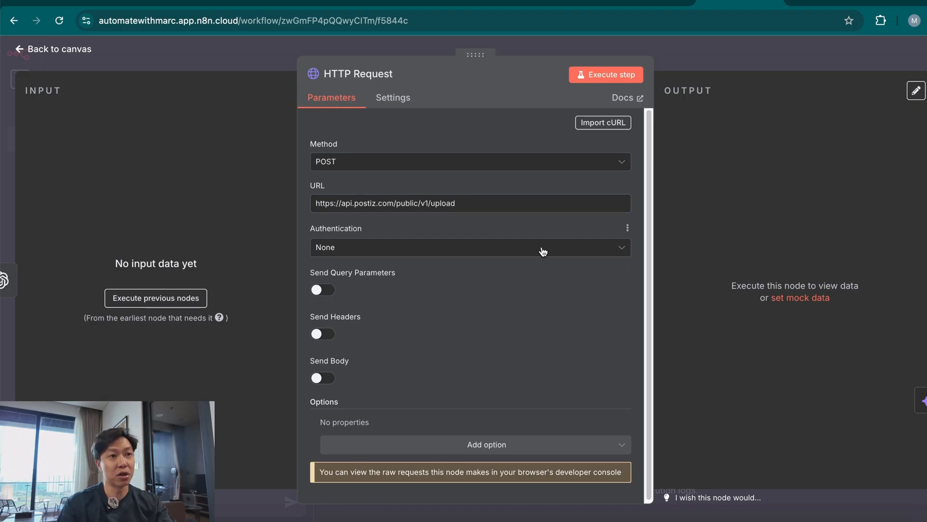
left_click(470, 247)
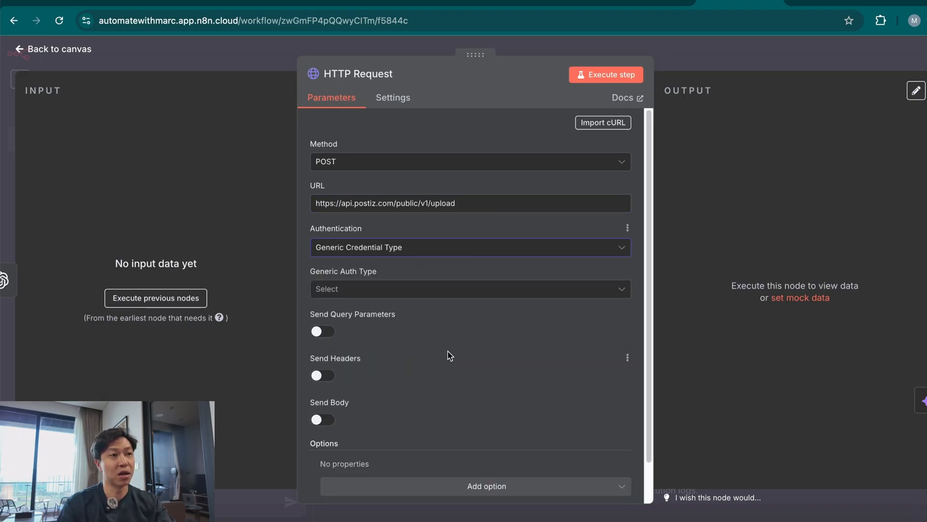
left_click(469, 289)
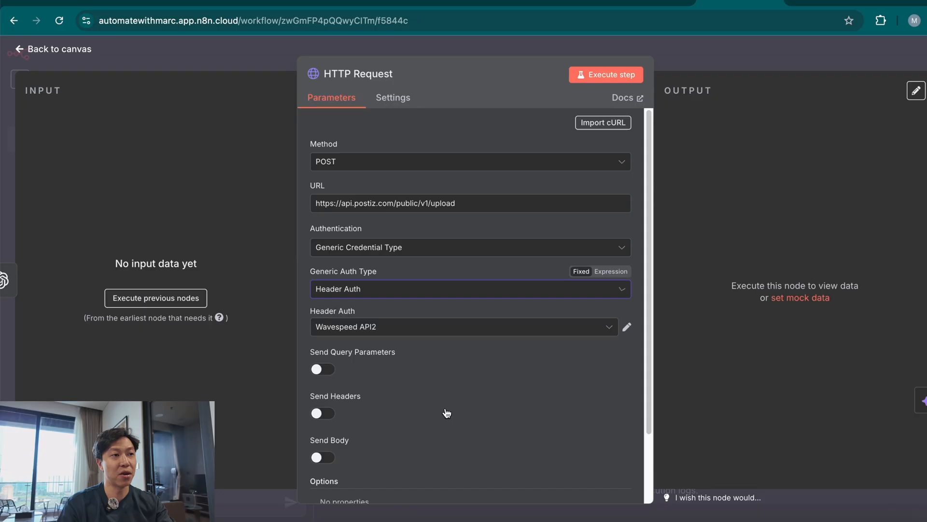
left_click(627, 326)
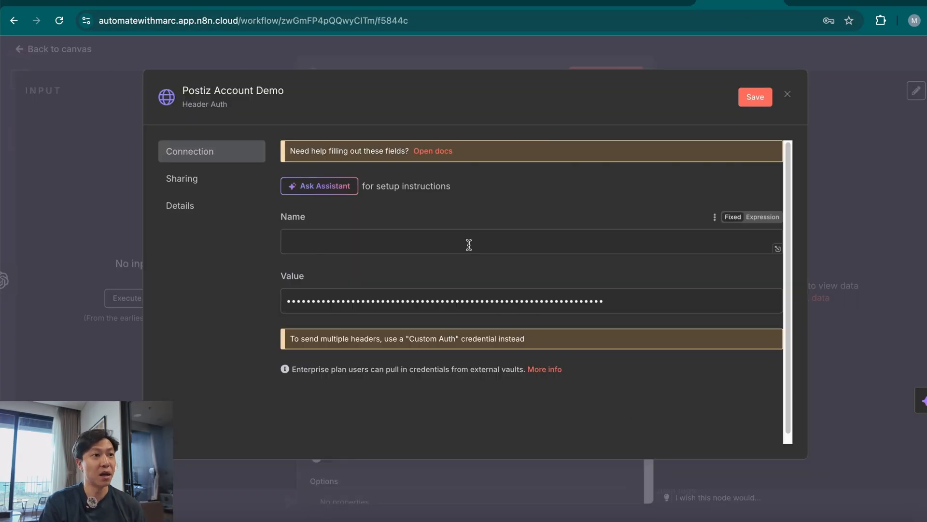
type("Authorization")
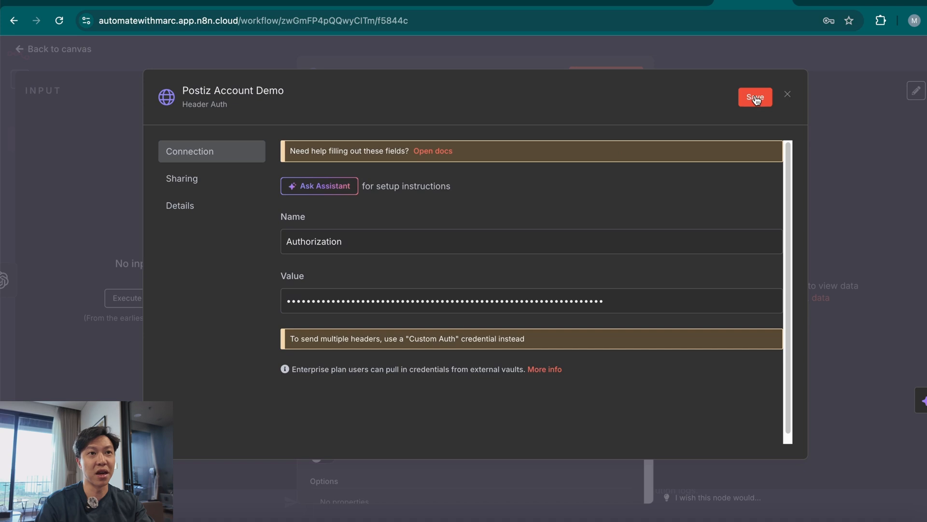
- Save the Authorization credential, send binary file field 'data' as body, and rename to 'Upload to Postiz'
left_click(755, 97)
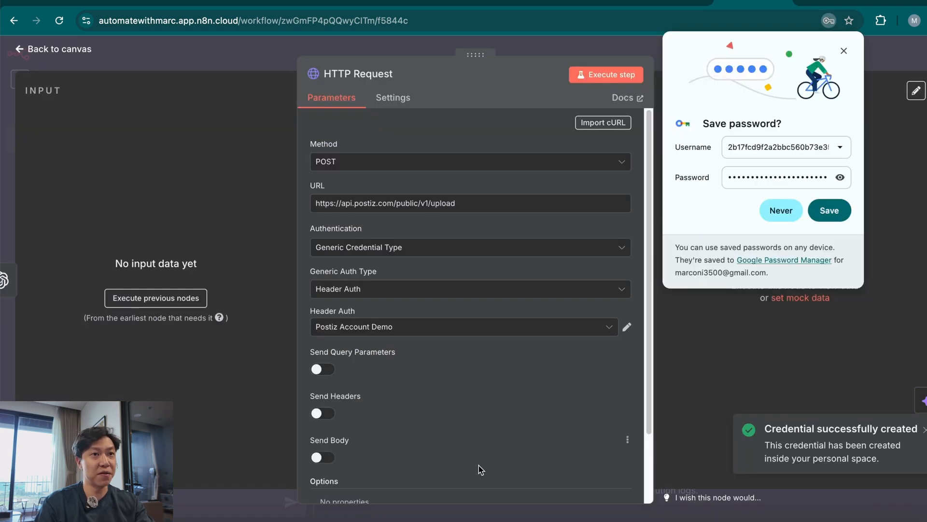
scroll("down", 3)
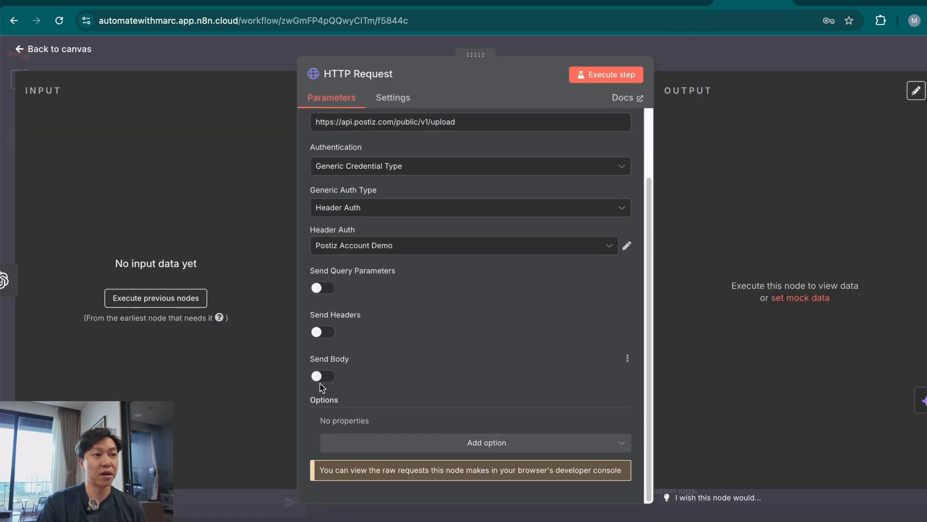
left_click(322, 375)
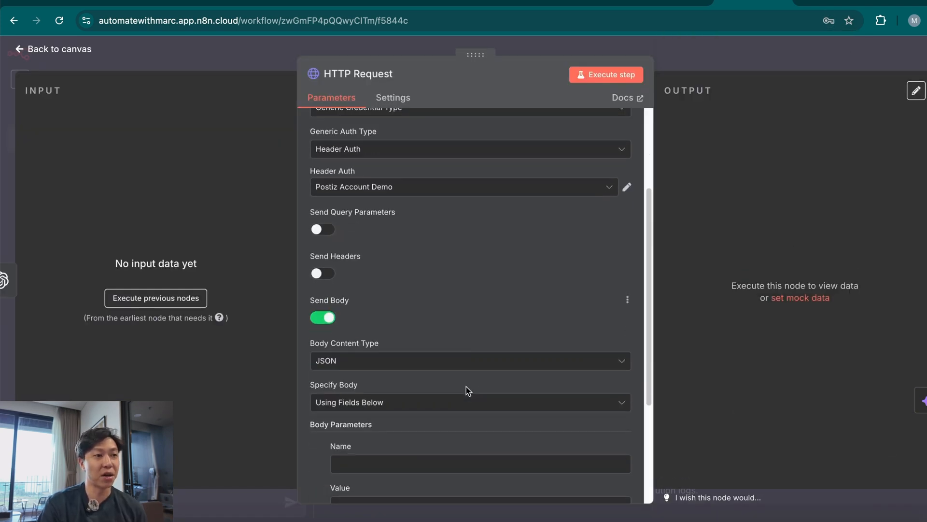
left_click(470, 361)
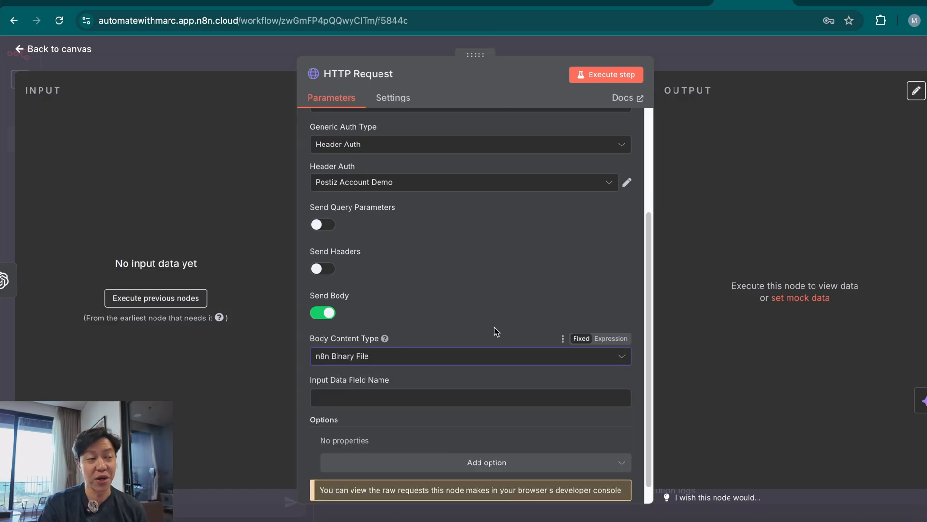
mouse_move(504, 324)
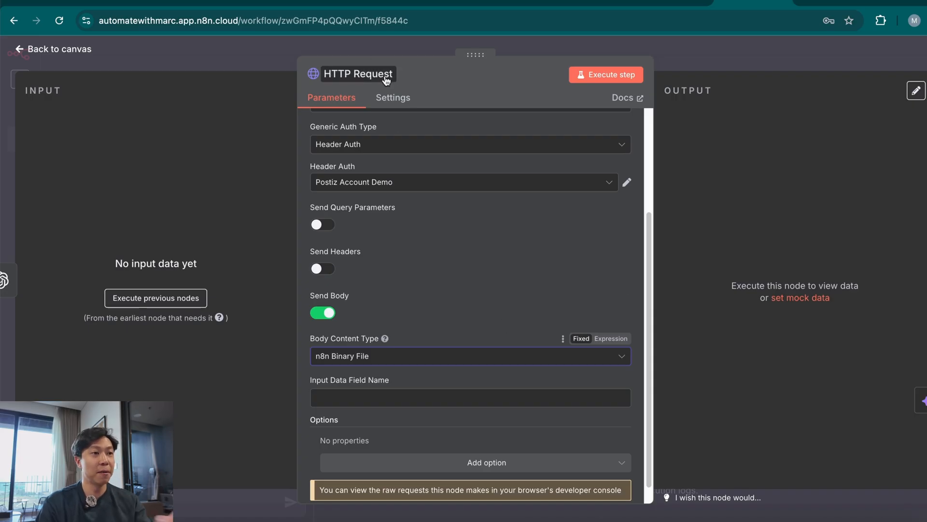
left_click(470, 397)
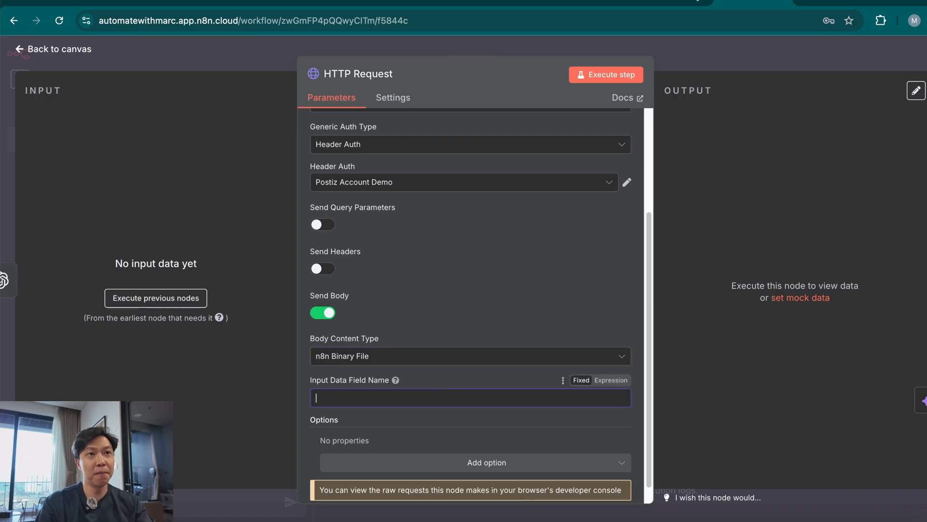
type("data")
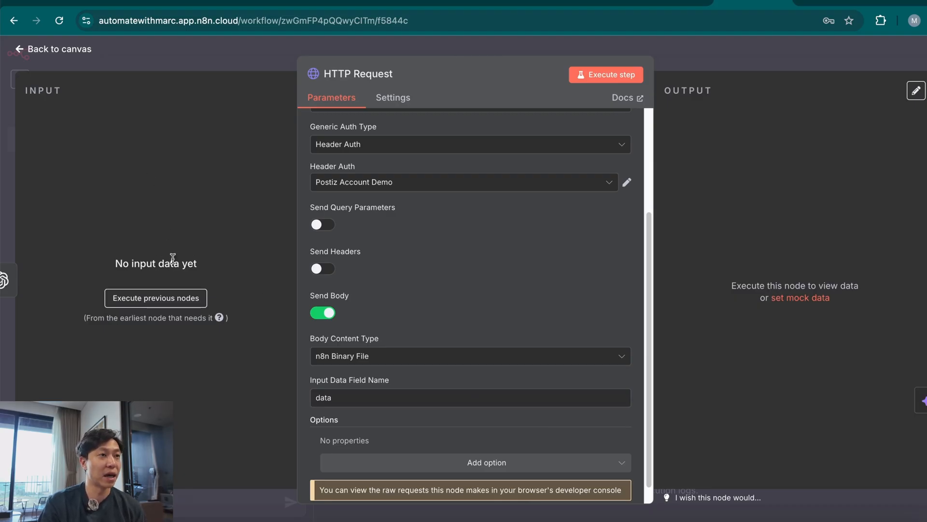
mouse_move(746, 67)
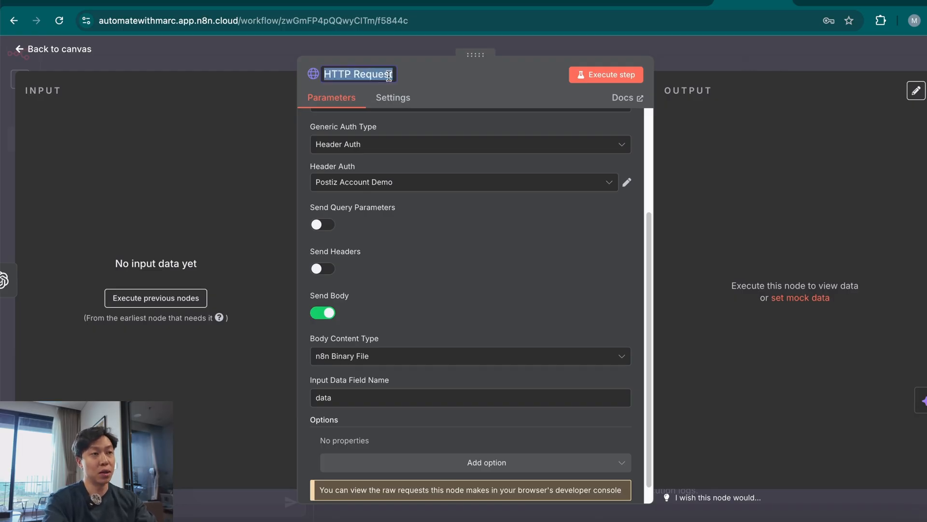
type("Upload to Postiz")
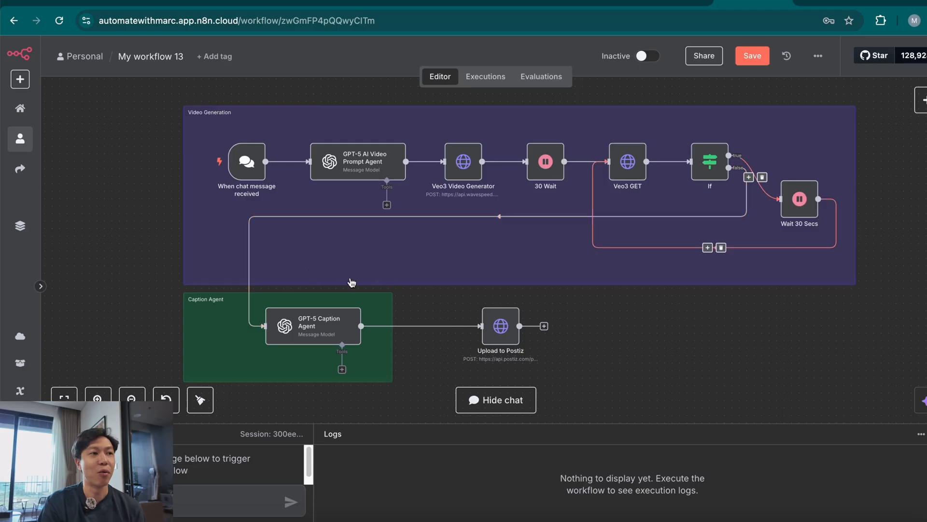
mouse_move(328, 345)
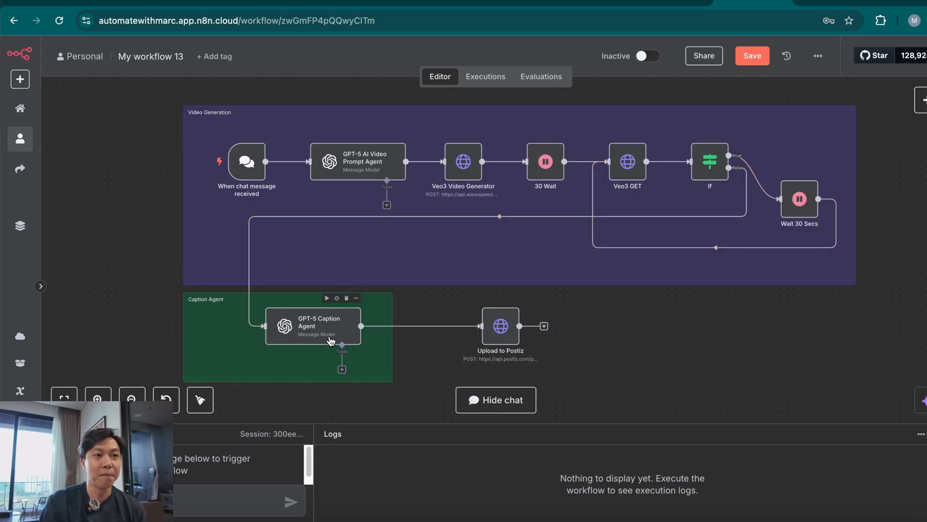
- Insert a new HTTP Request node after the GPT-5 Caption Agent
left_click(416, 326)
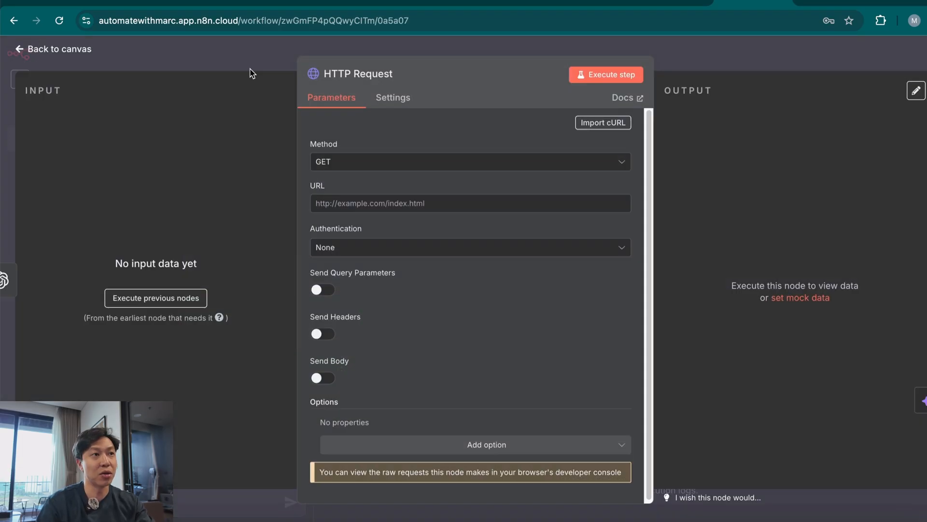
- Name the new node 'Download Video' and give it the placeholder URL 'test'
type("Download Video")
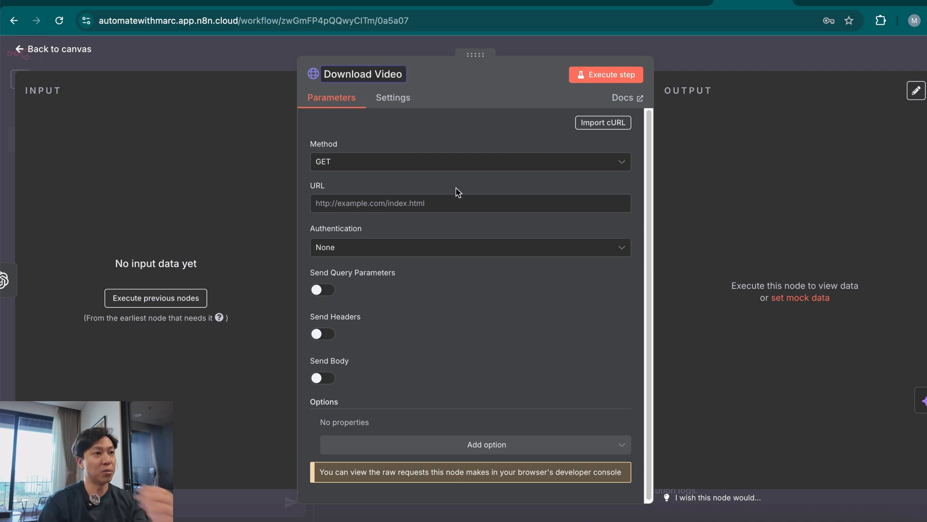
left_click(464, 202)
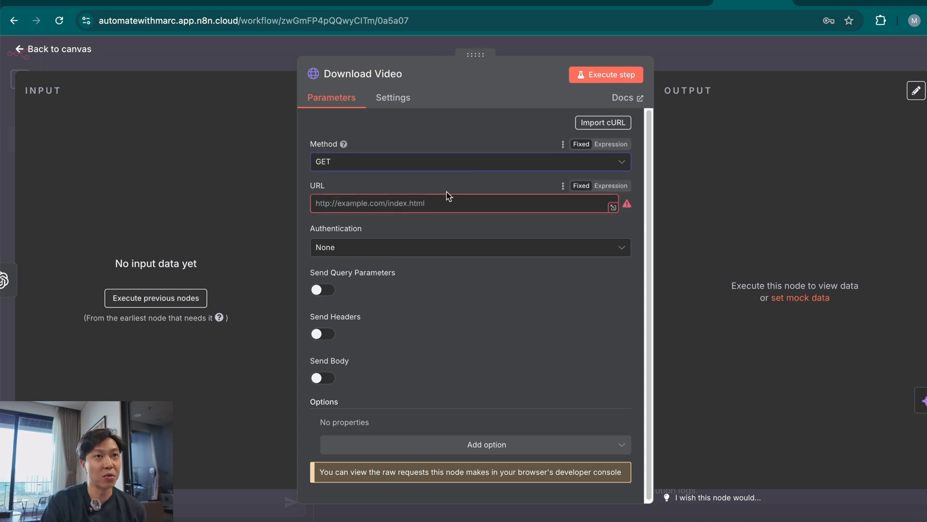
left_click(464, 202)
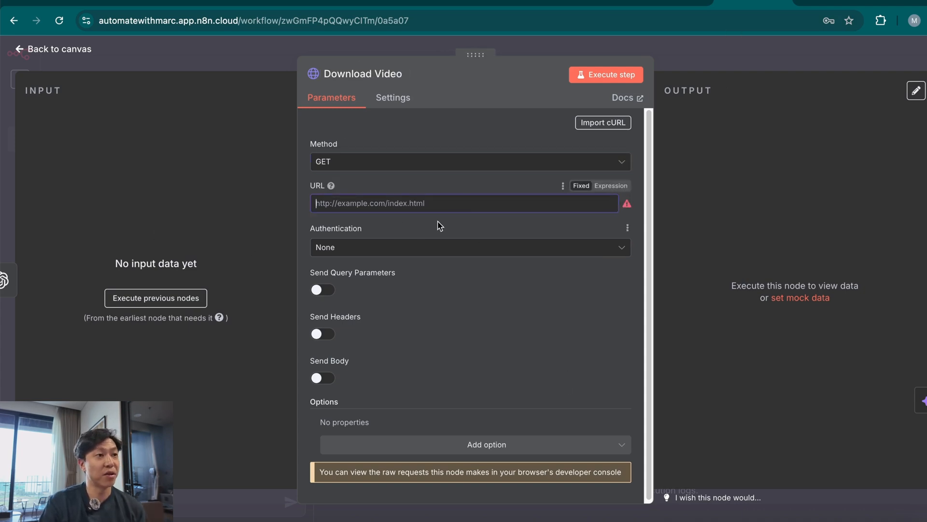
type("test")
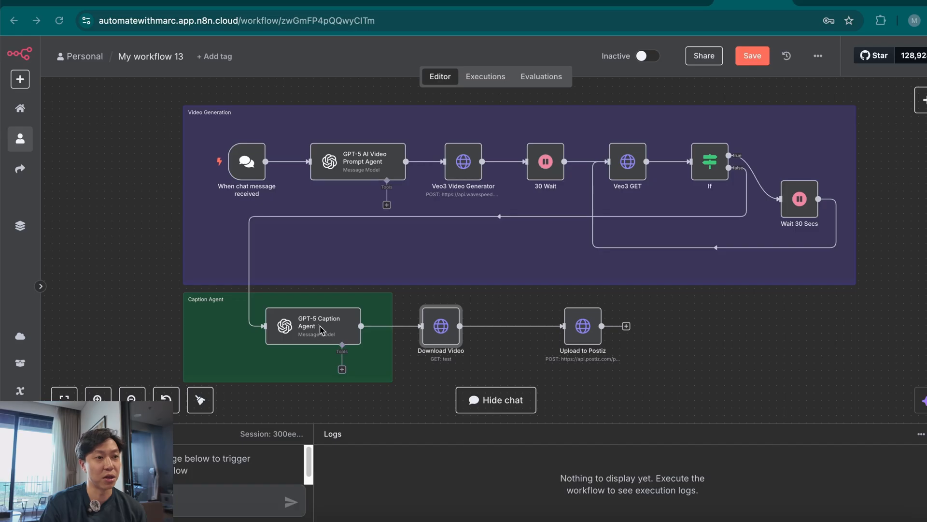
- Send the Elite Fitness Hyrox reel prompt in chat and open the failed Download Video node
left_click(178, 499)
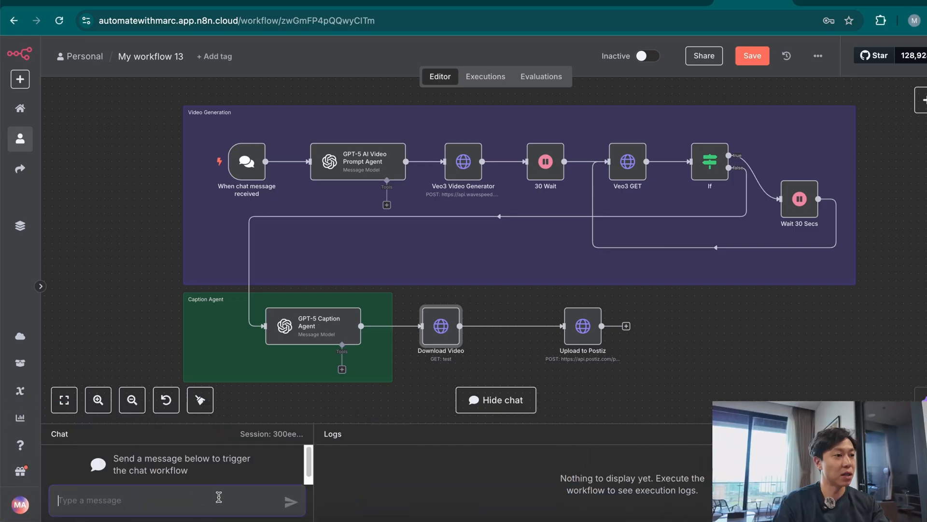
type("Create an instagram reel to promote a Hyrox gym called \"Elite Fitness\" with elegant styling using best practices to promote high-paced thrilling effect, while remaining on-brand. Avoid placing too many texts in the video.")
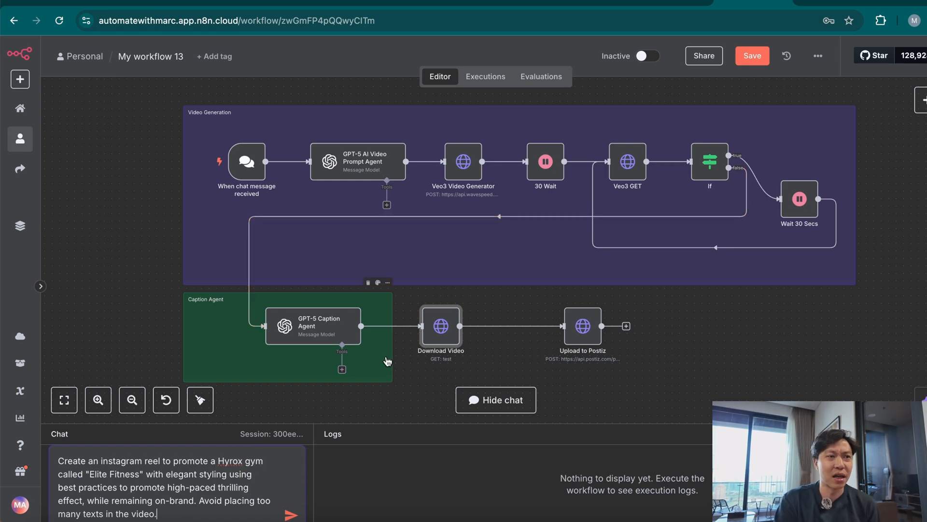
left_click(290, 514)
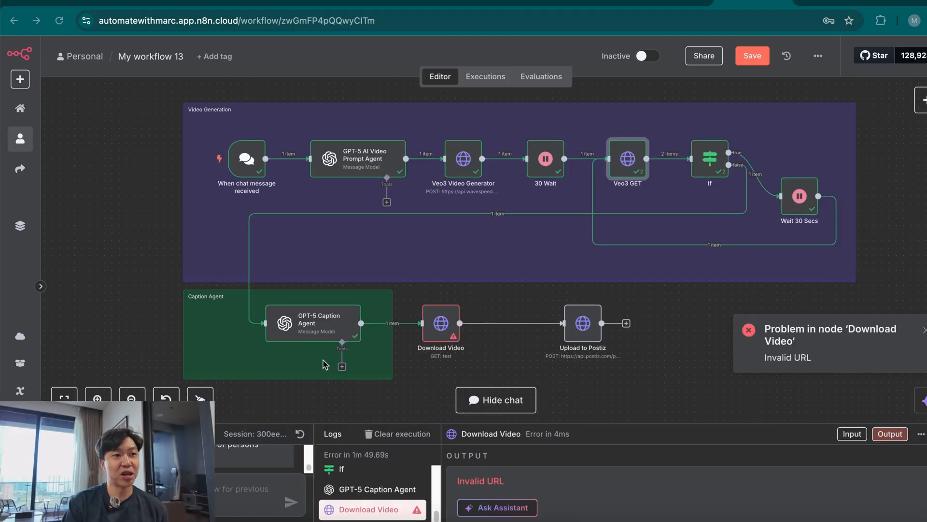
double_click(440, 323)
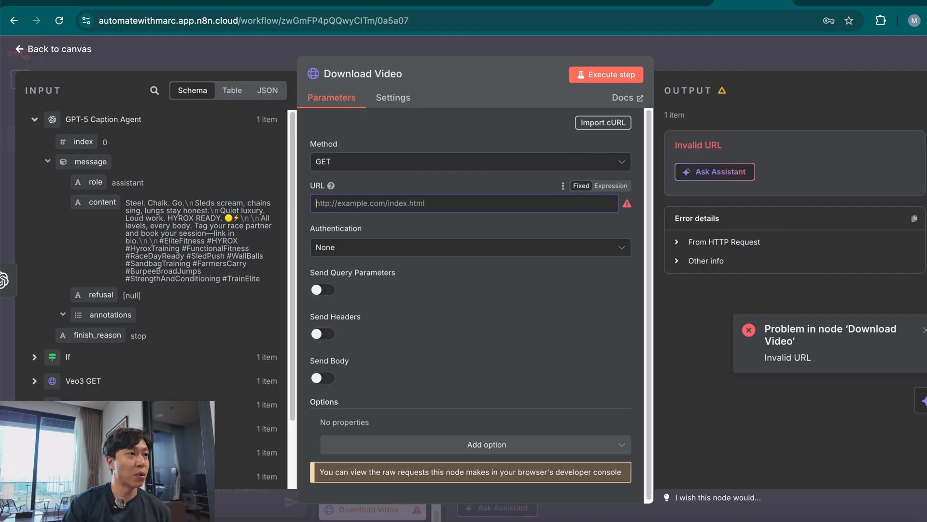
- Point Download Video at Veo3 GET outputs[0], return the response as a File, and re-run it
left_click(463, 202)
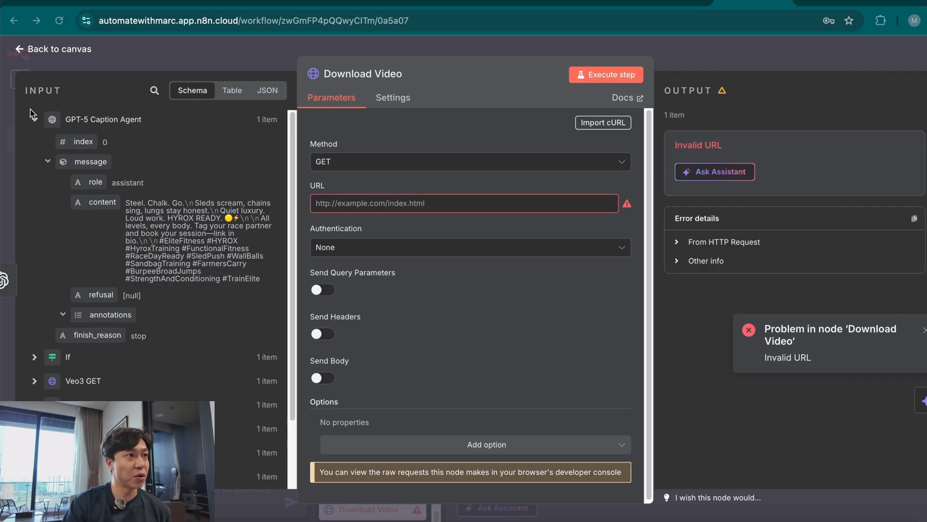
left_click(464, 203)
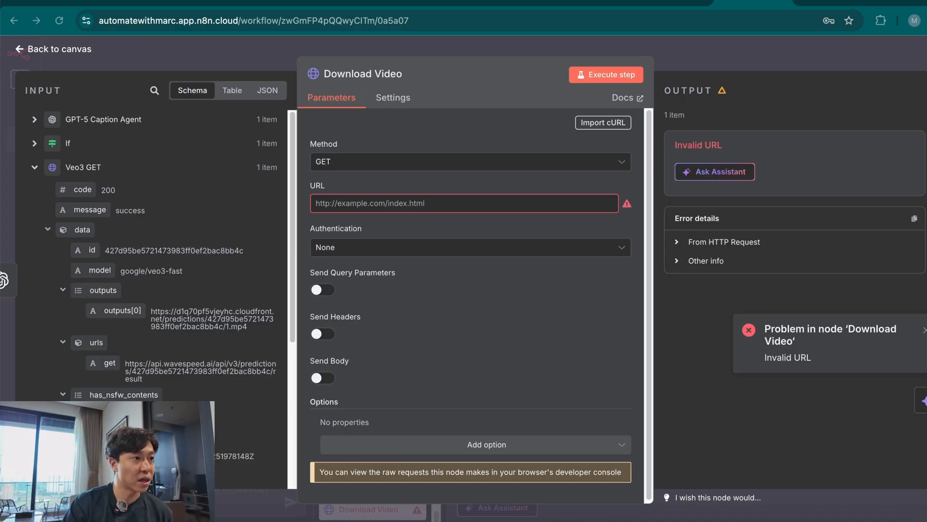
mouse_move(224, 345)
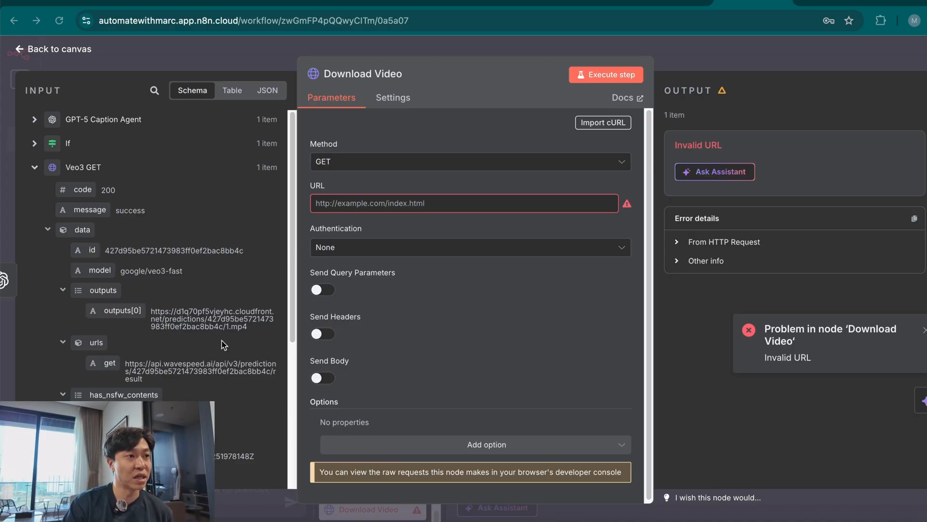
mouse_move(121, 310)
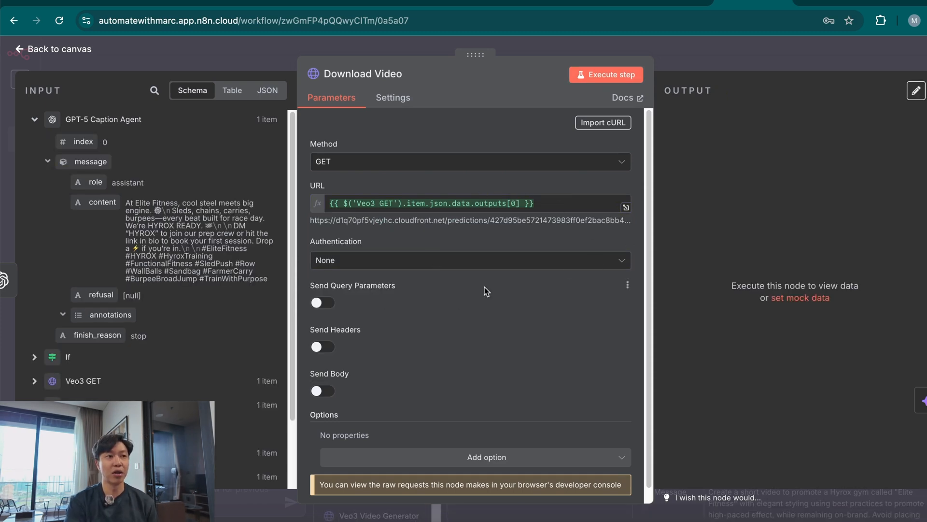
scroll("down", 3)
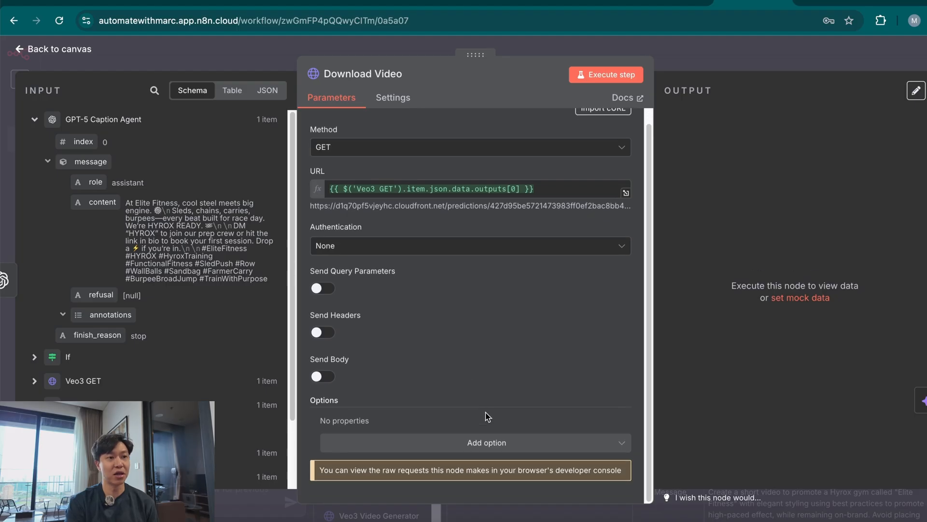
left_click(471, 442)
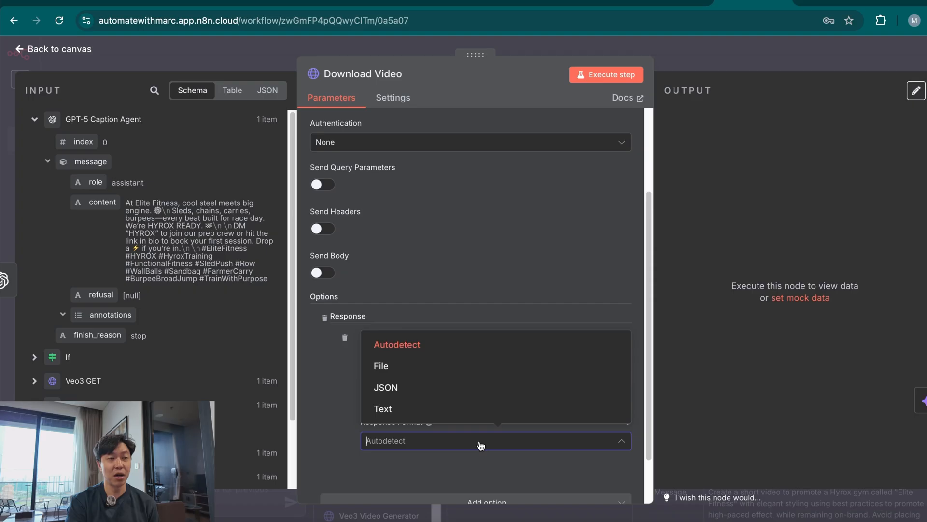
left_click(381, 365)
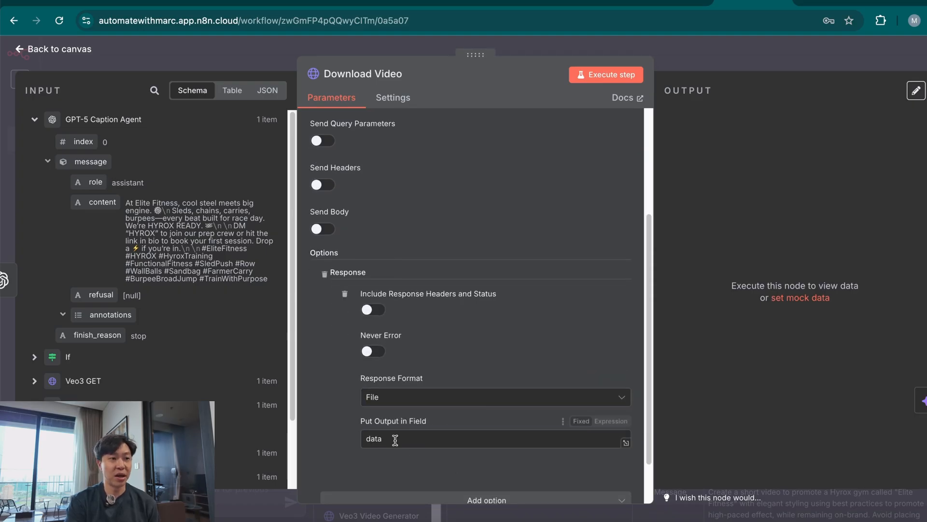
left_click(605, 74)
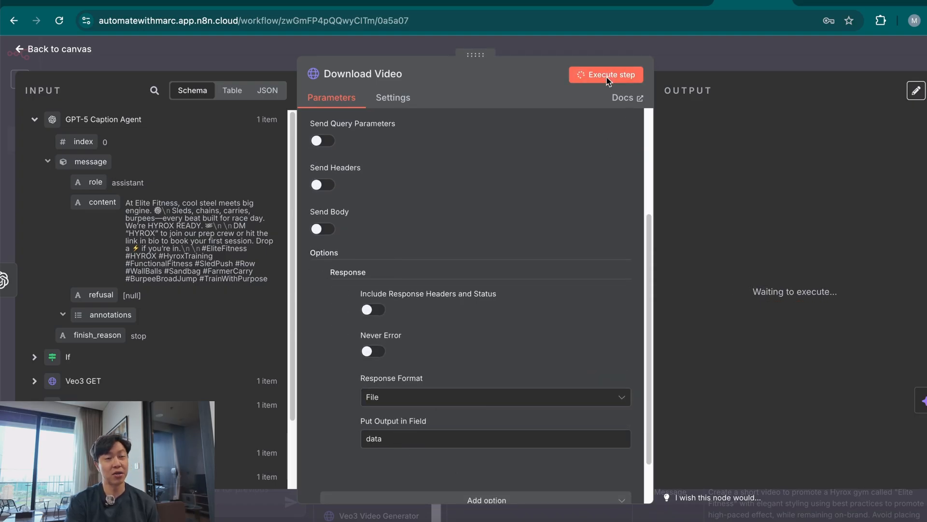
- Download the 3.39 MB 1.mp4 output and watch the Hyrox Ready clip
left_click(606, 74)
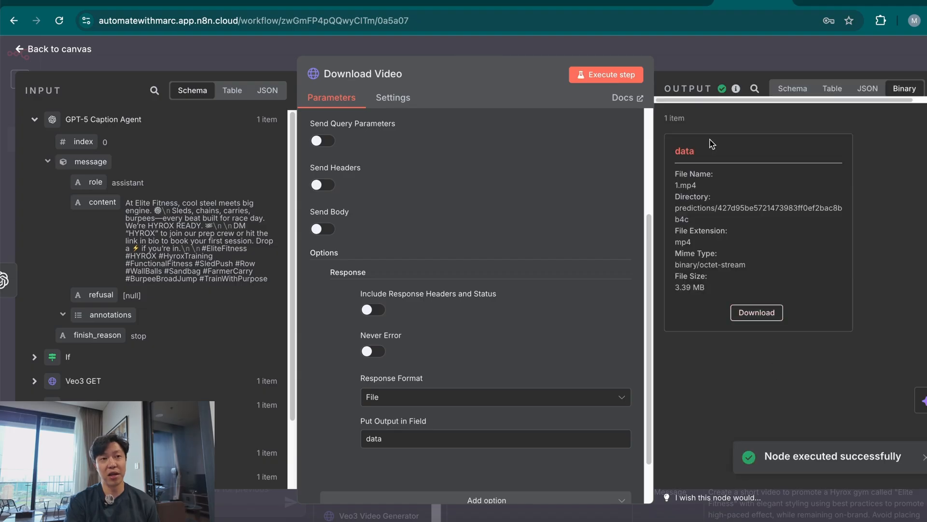
mouse_move(680, 272)
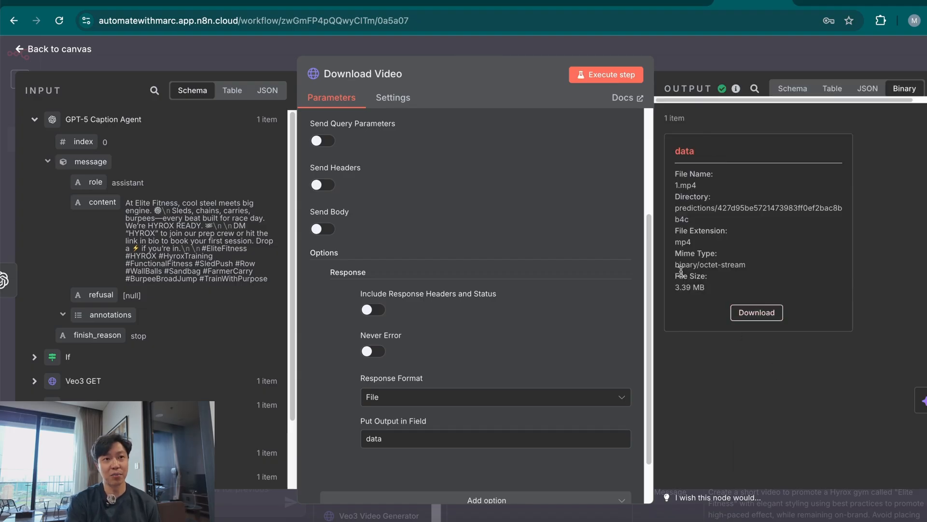
mouse_move(756, 312)
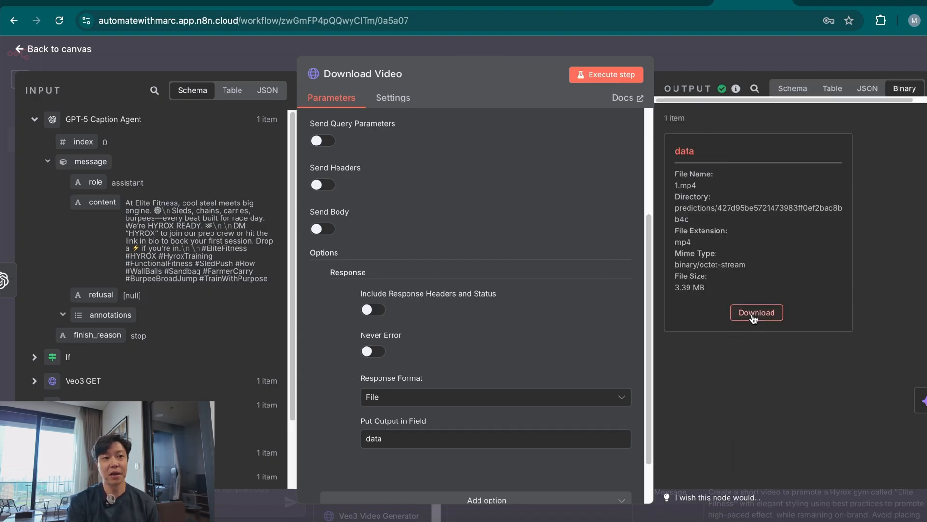
left_click(756, 313)
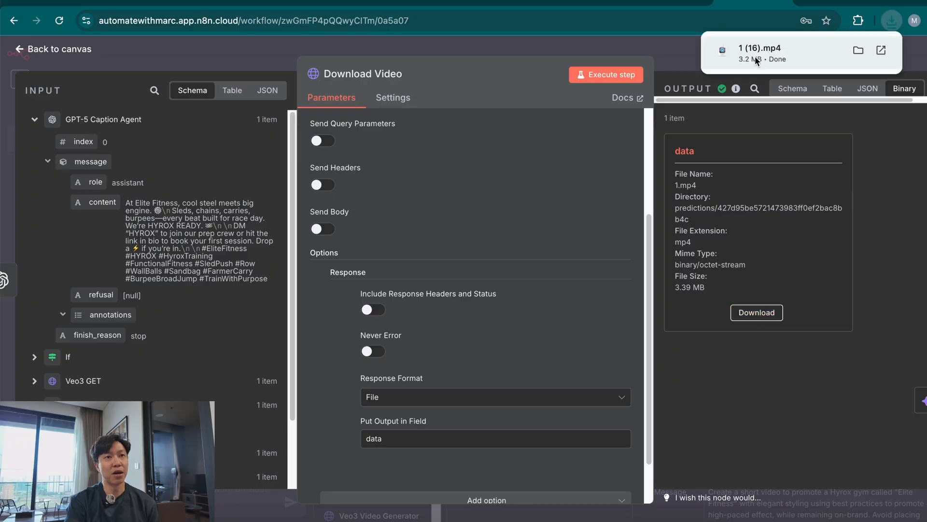
left_click(761, 48)
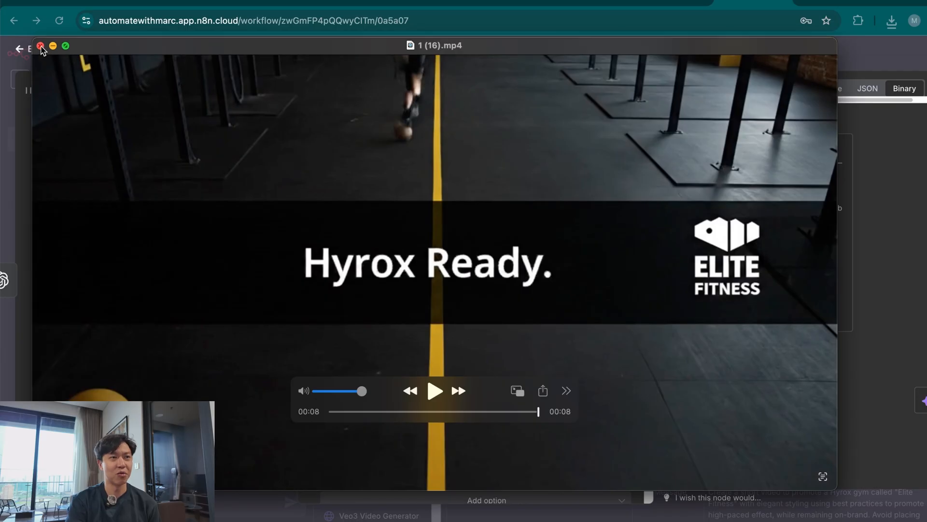
left_click(40, 45)
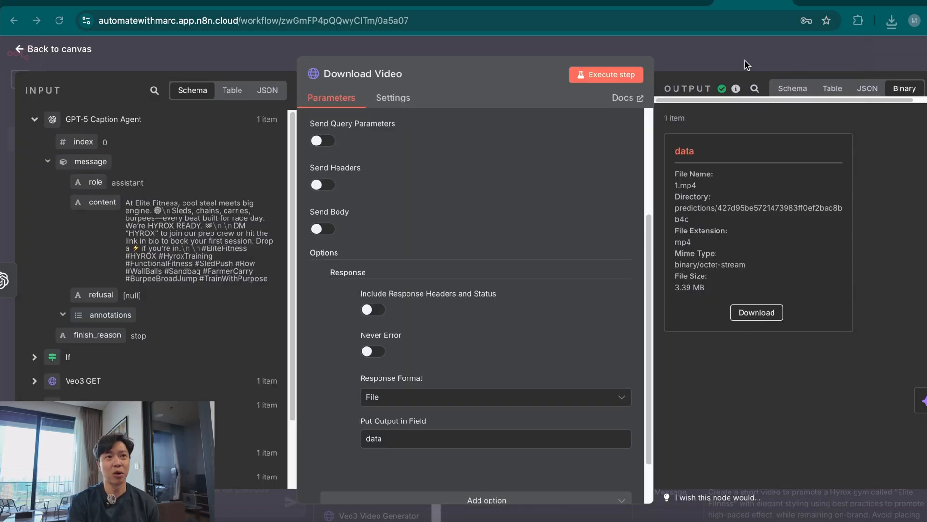
mouse_move(885, 399)
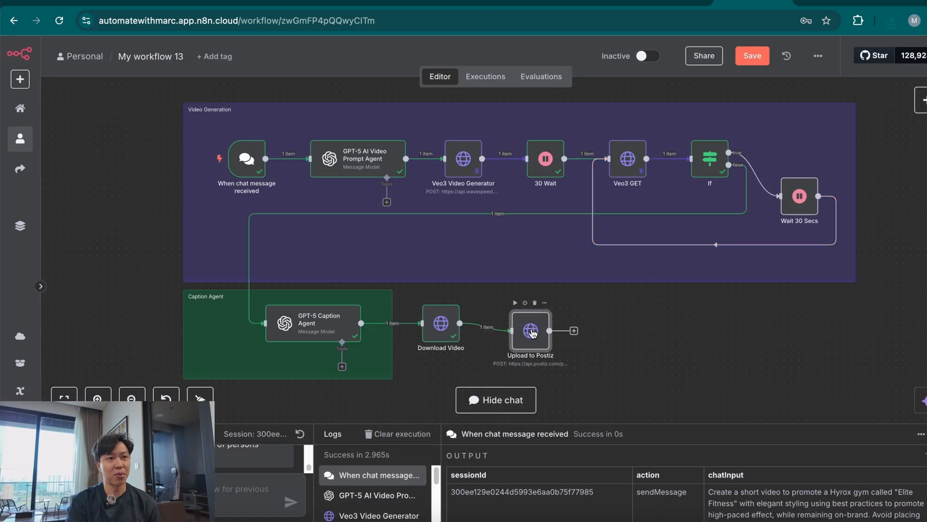
- Send Upload to Postiz as Form-Data with binary field 'file' from 'data', then rerun
double_click(530, 330)
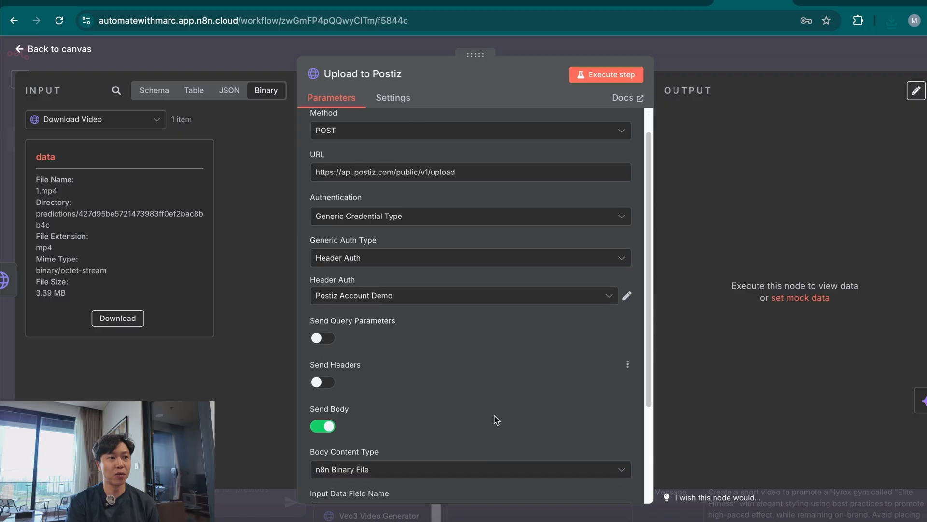
left_click(605, 74)
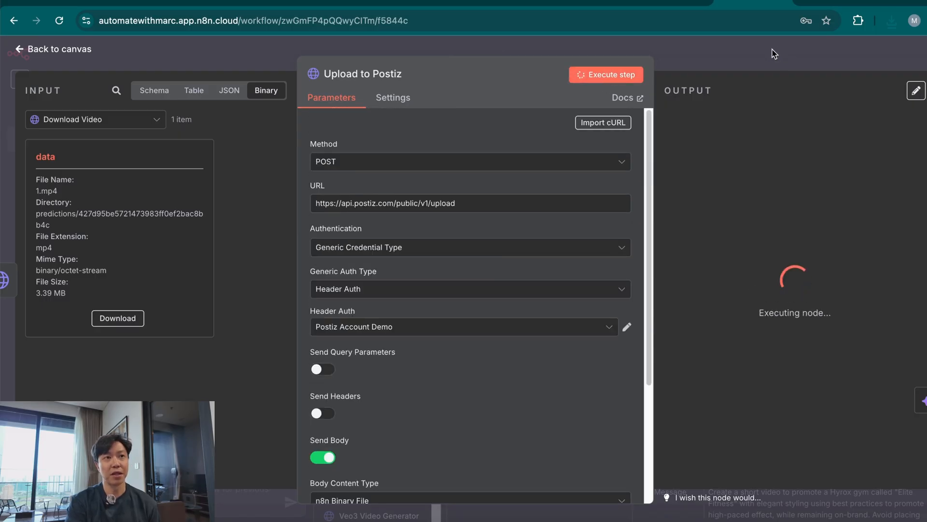
left_click(605, 74)
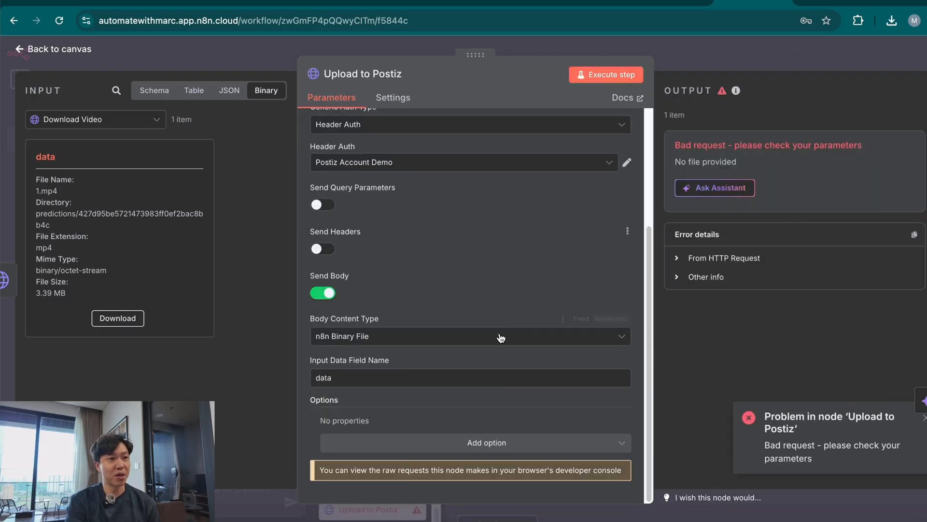
left_click(469, 336)
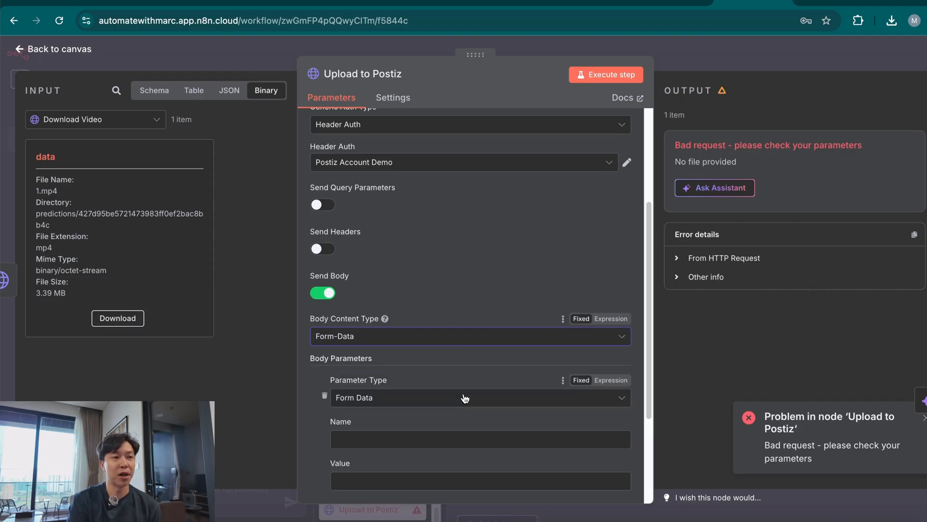
mouse_move(479, 397)
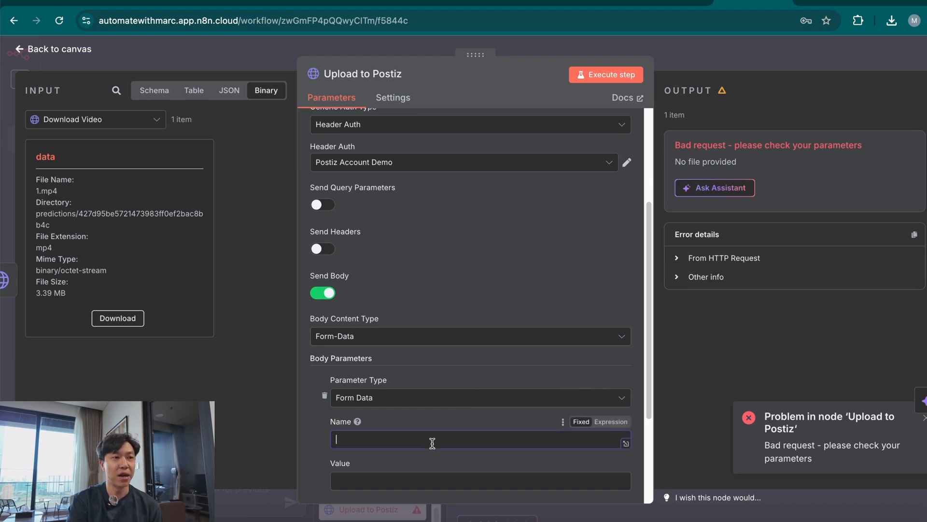
type("file")
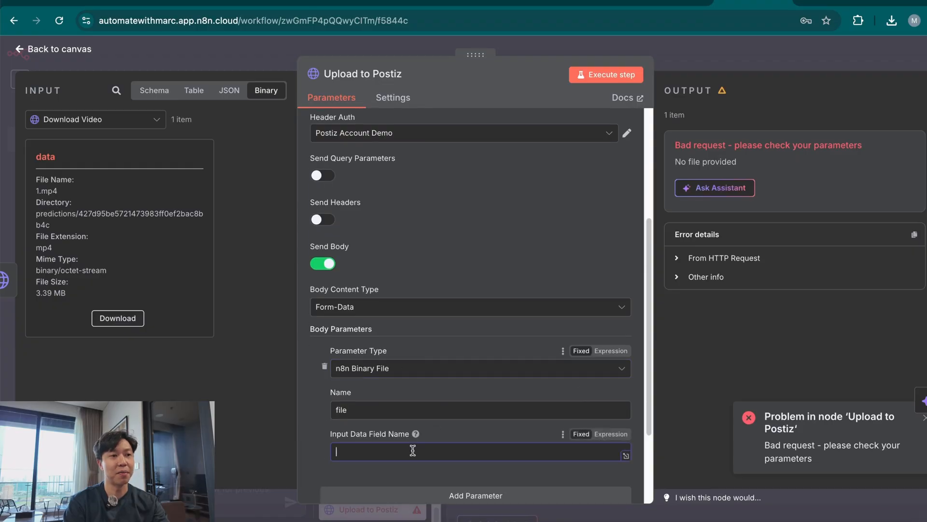
type("data")
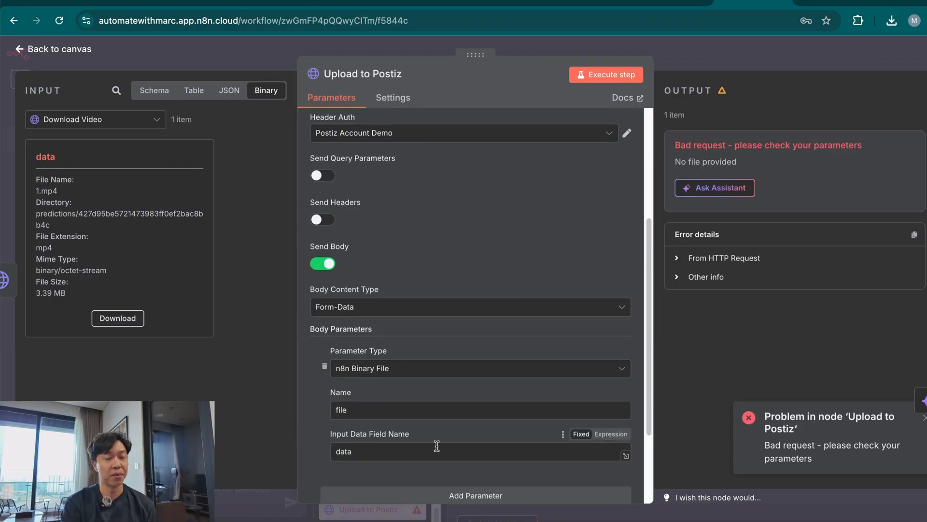
left_click(606, 74)
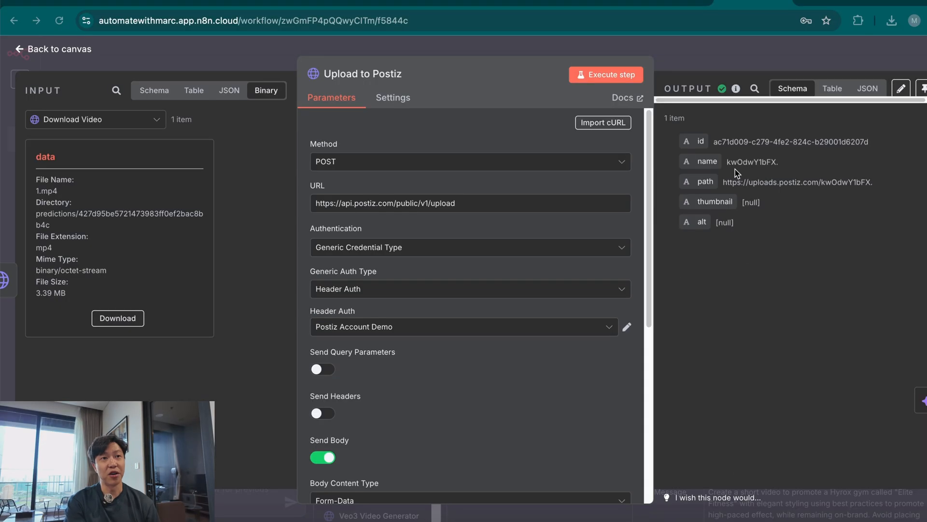
mouse_move(403, 170)
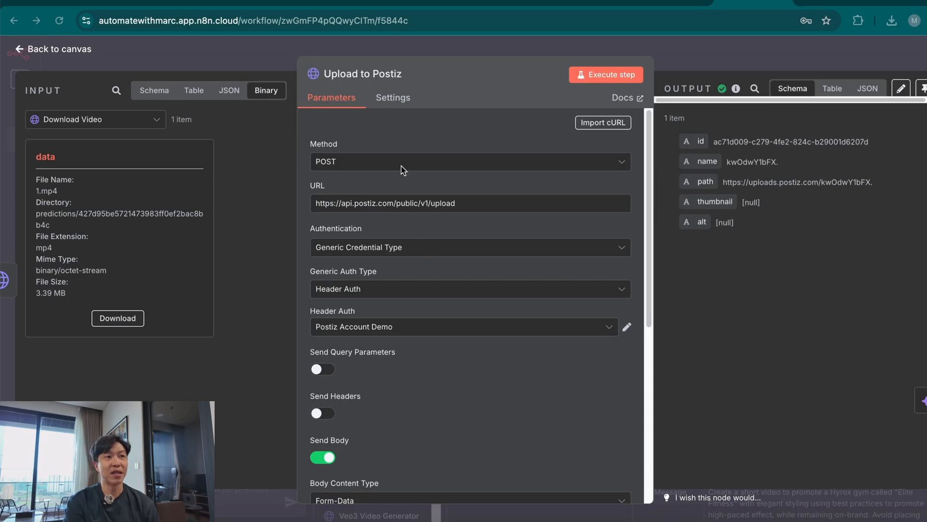
mouse_move(741, 63)
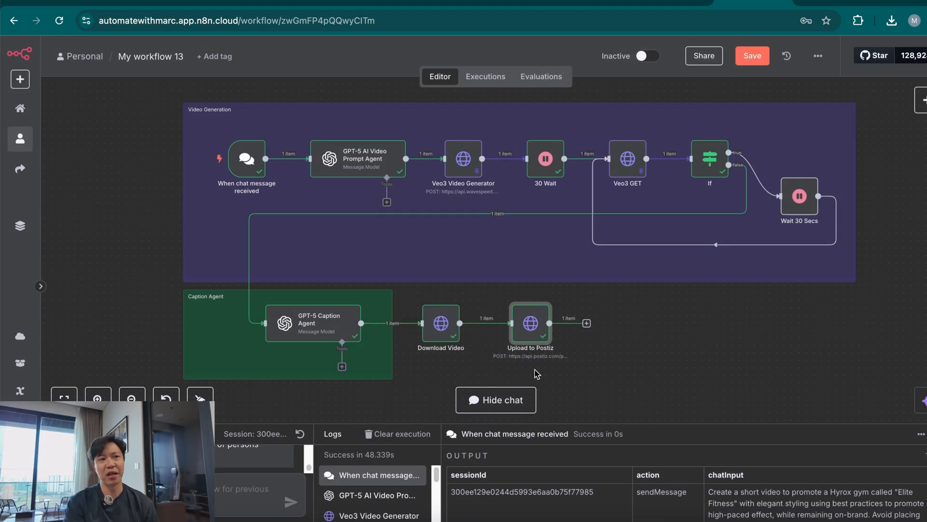
mouse_move(536, 322)
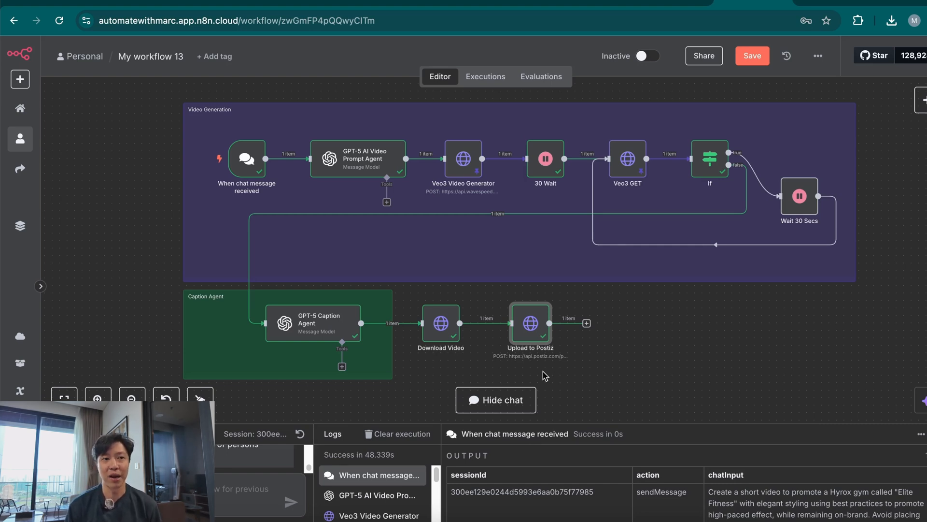
mouse_move(519, 377)
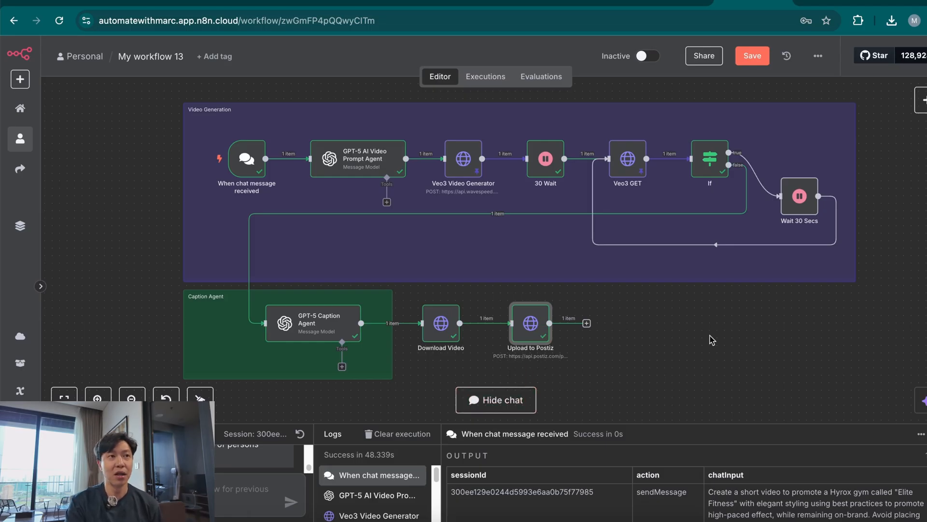
mouse_move(692, 358)
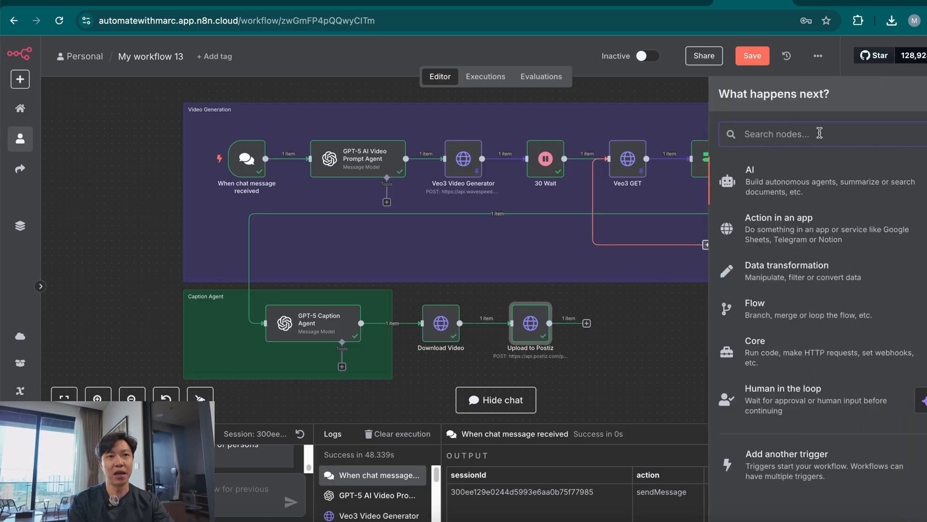
- Add an HTTP Request node and start renaming it 'POSTIZ Pos…'
type("htt")
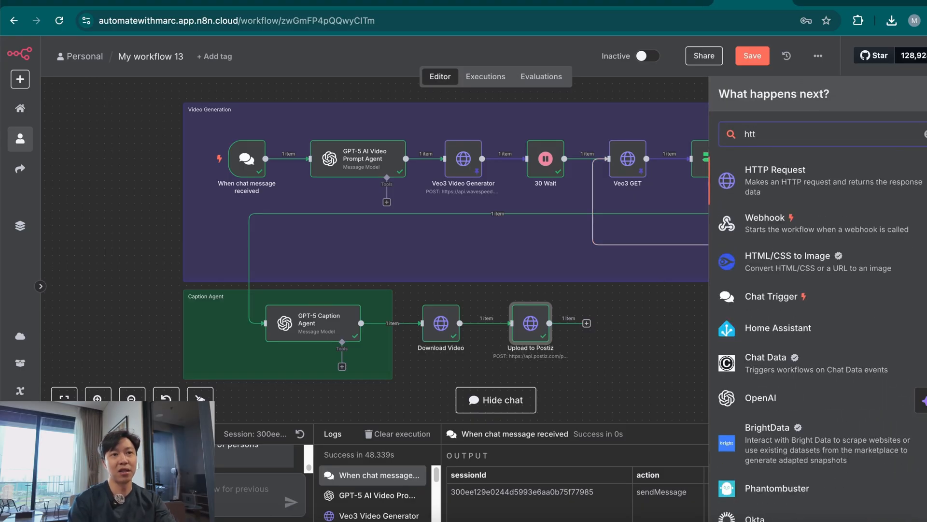
left_click(774, 170)
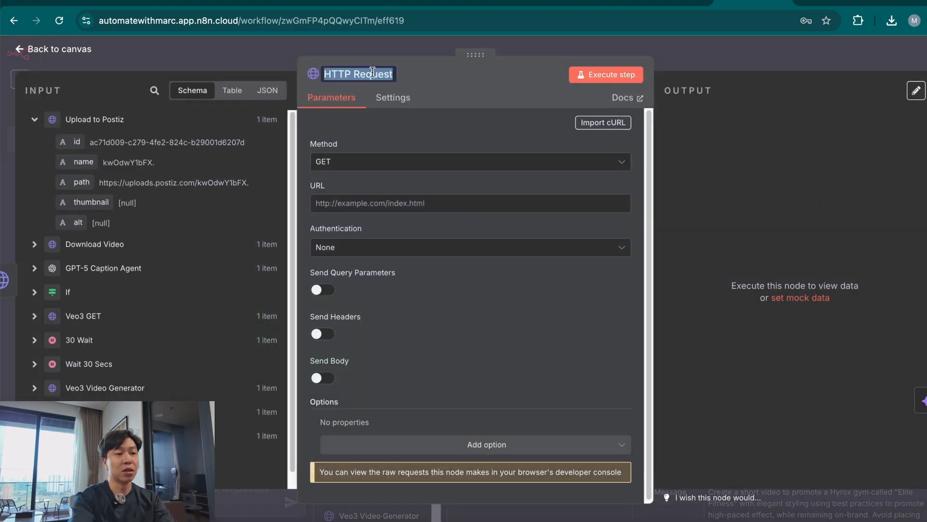
type("POSTIZ Pos")
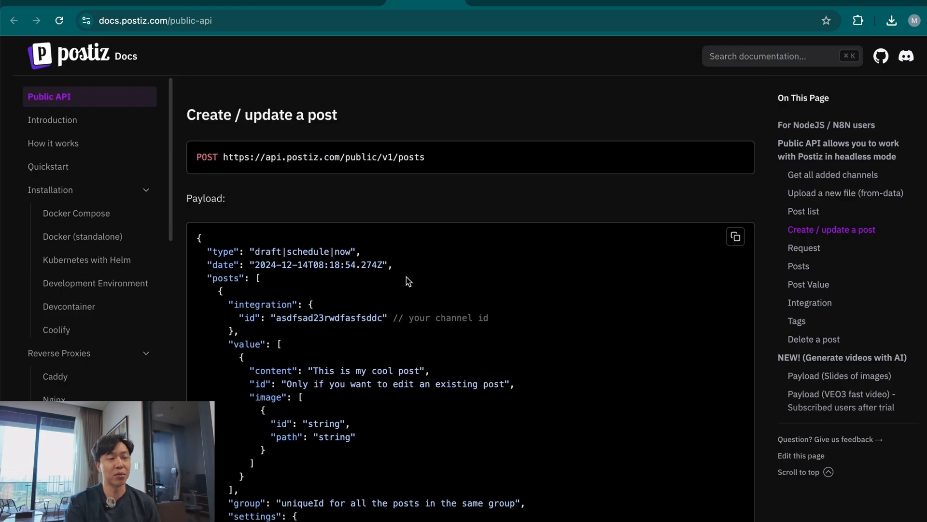
left_click(736, 155)
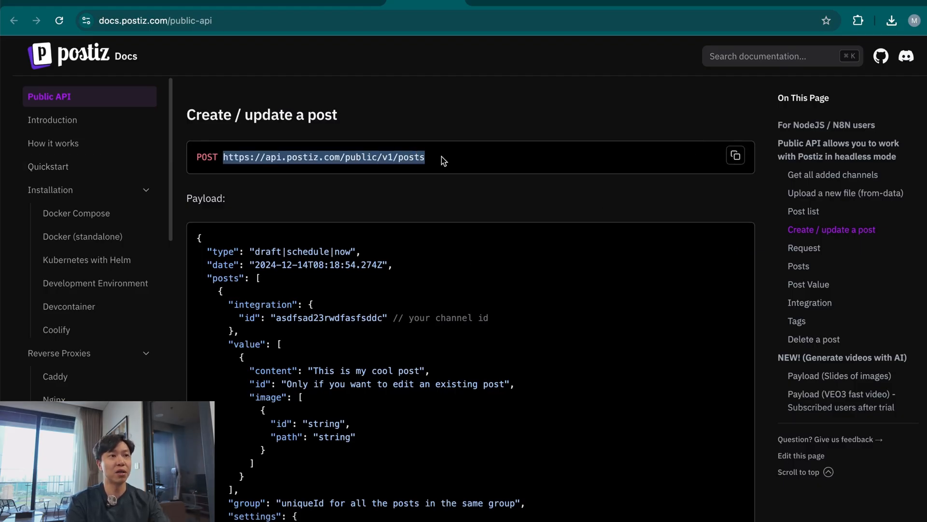
mouse_move(652, 12)
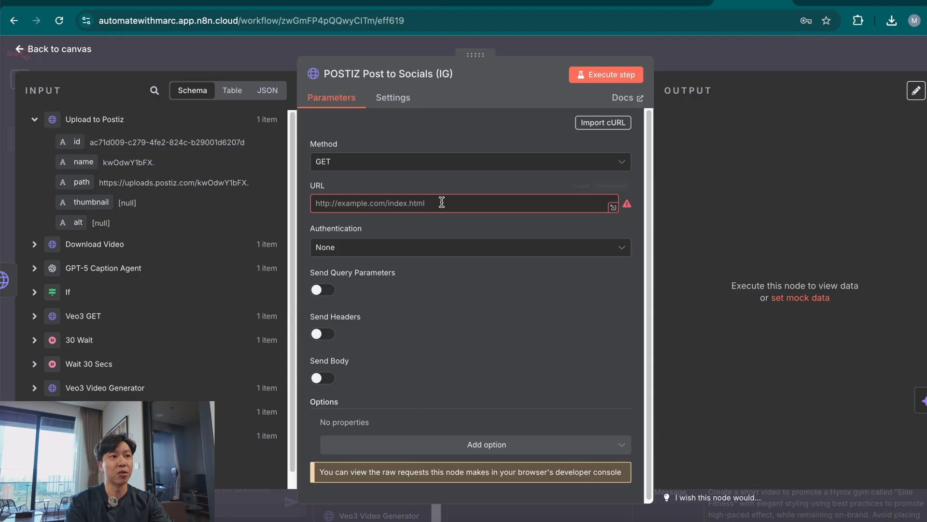
type("https://api.postiz.com/public/v1/posts")
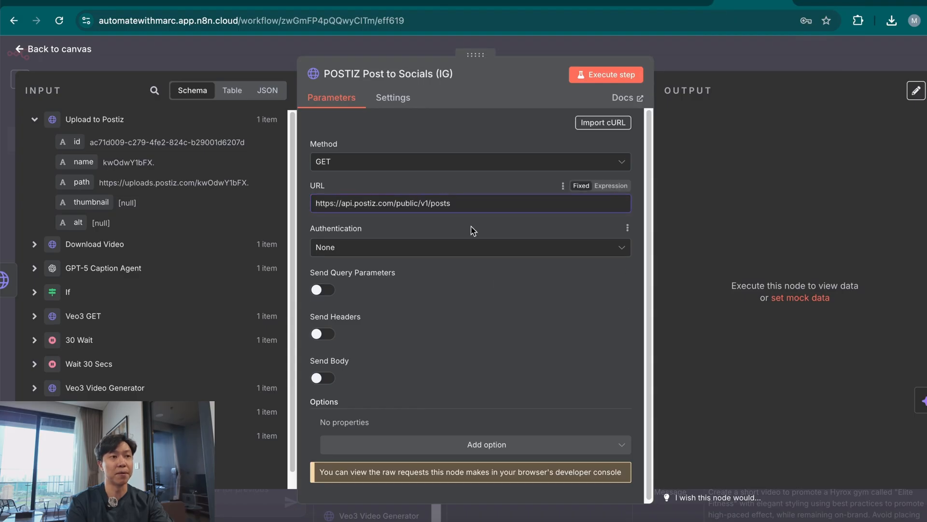
left_click(470, 248)
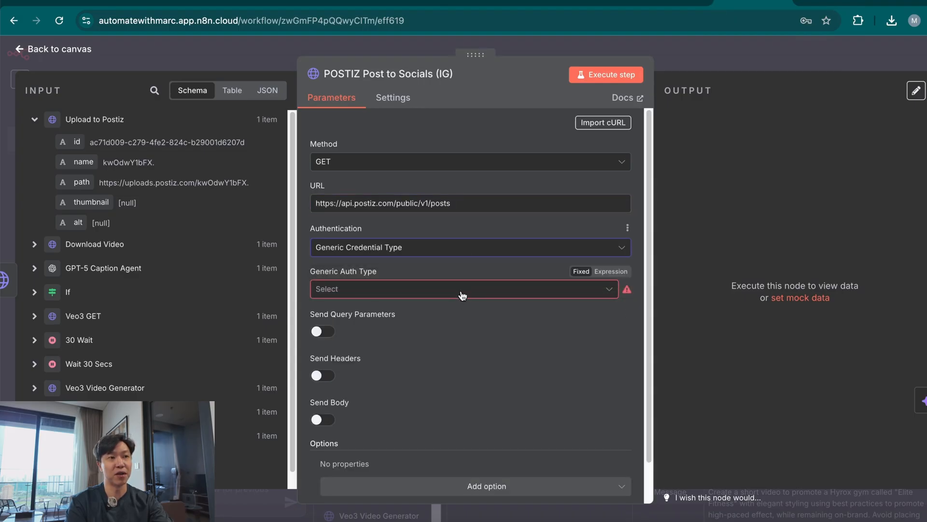
left_click(464, 289)
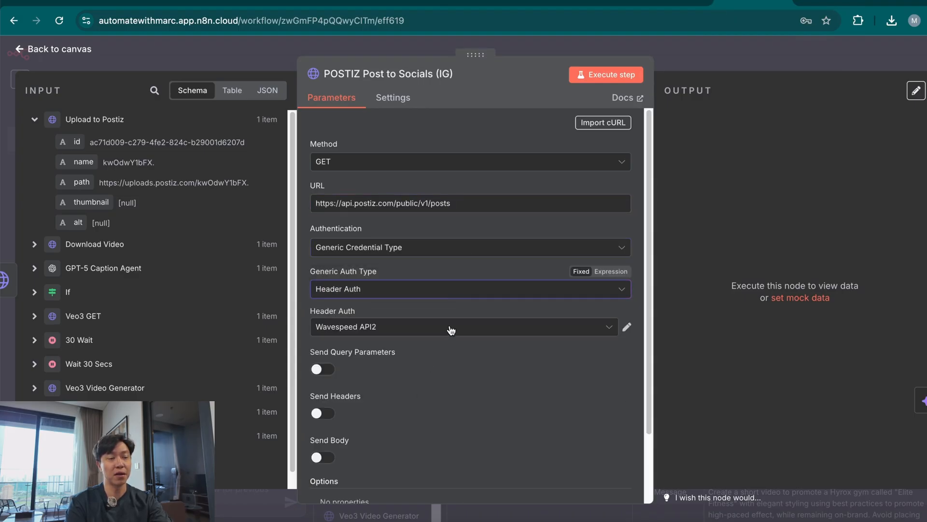
left_click(464, 327)
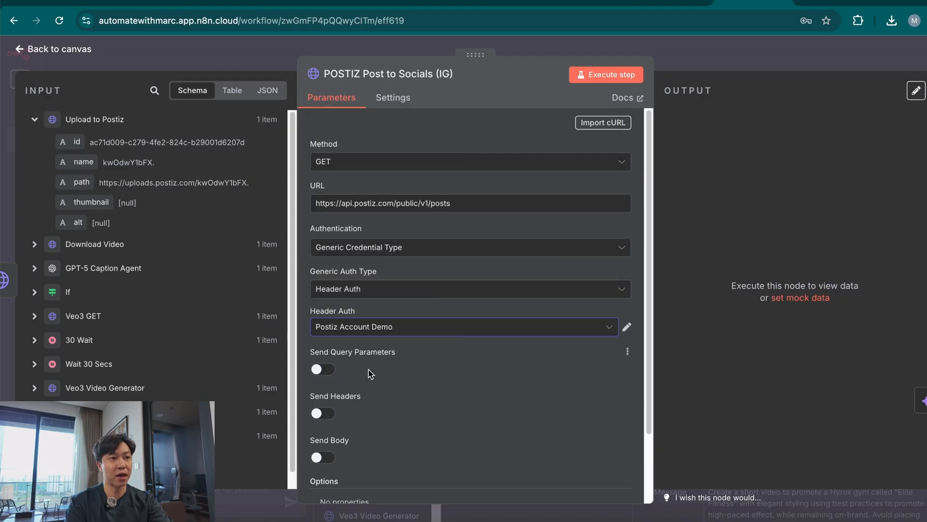
scroll("down", 3)
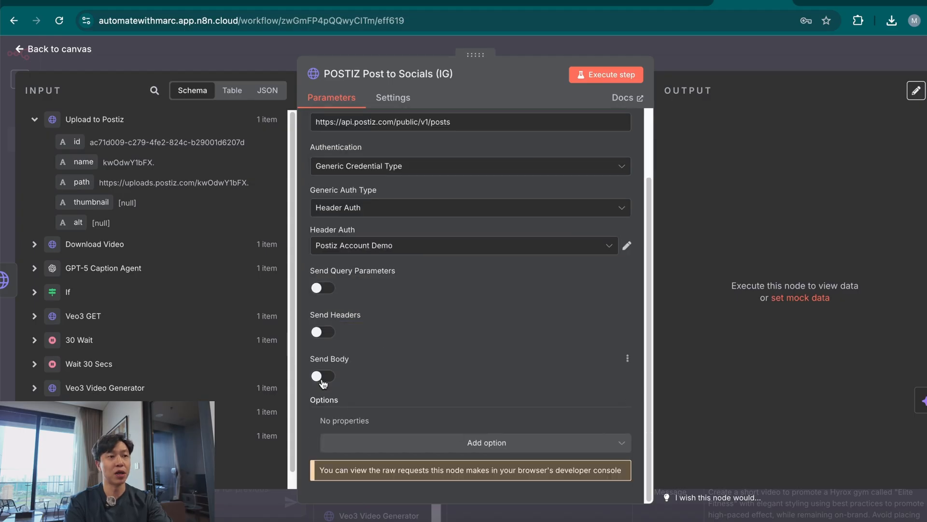
left_click(323, 375)
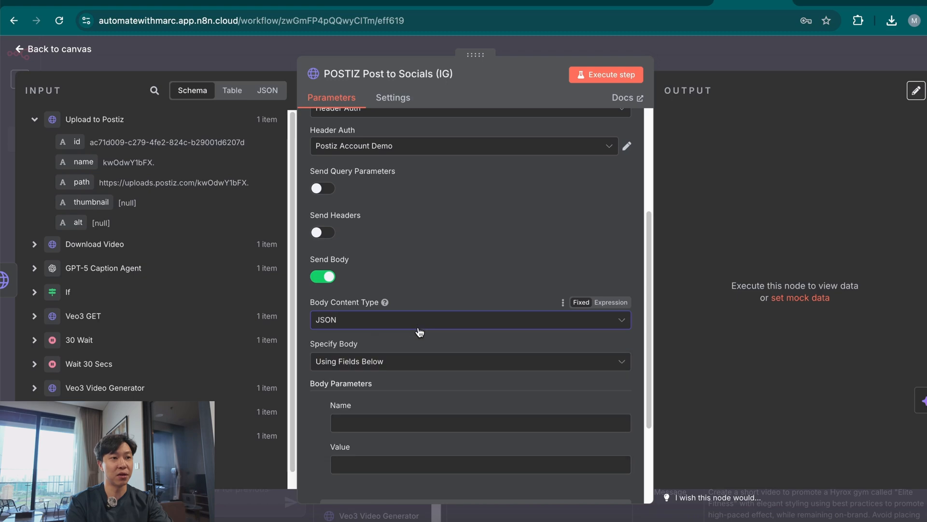
left_click(470, 361)
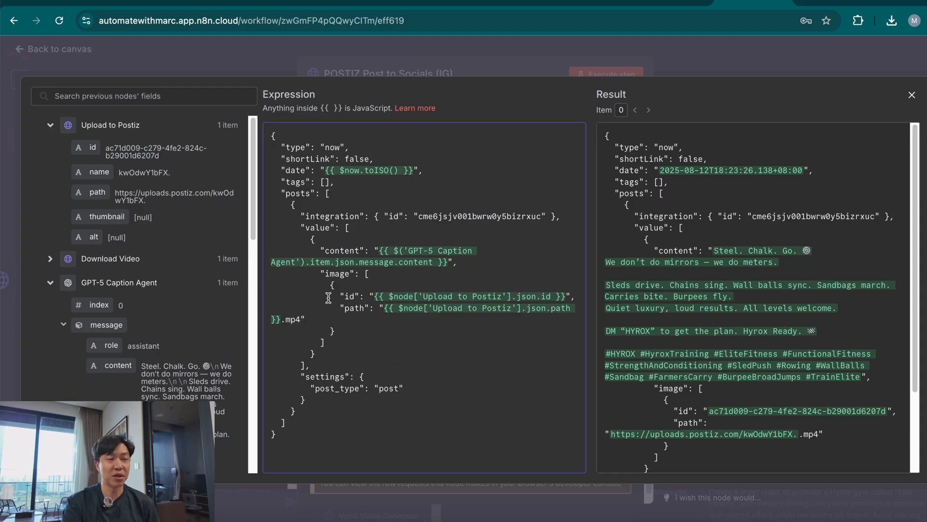
mouse_move(427, 192)
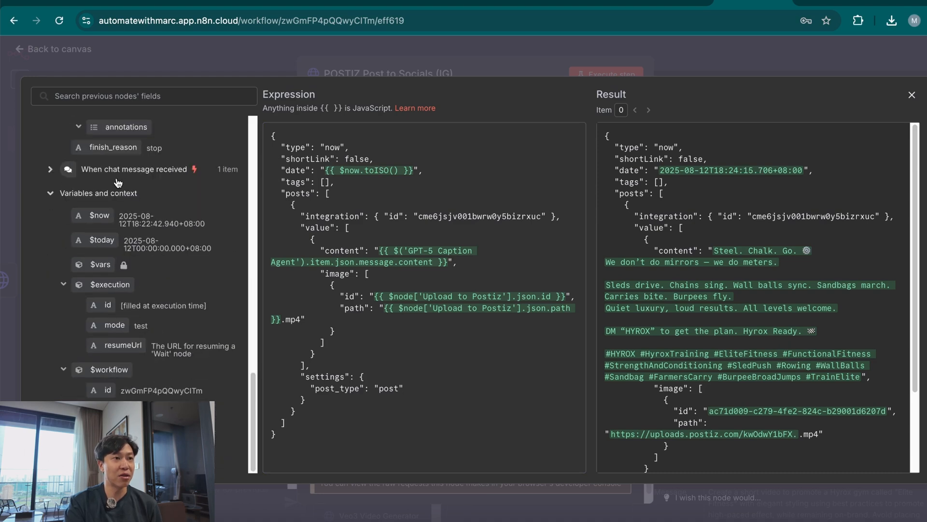
mouse_move(395, 174)
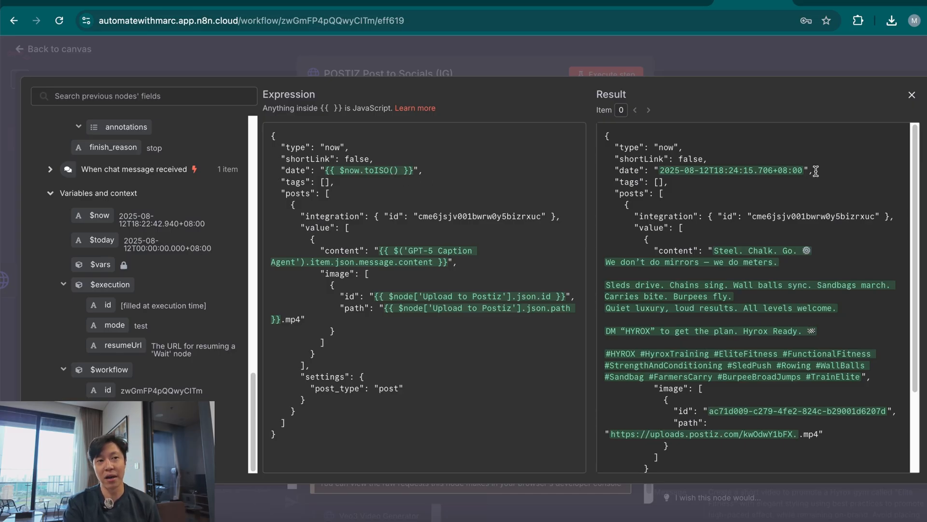
mouse_move(265, 458)
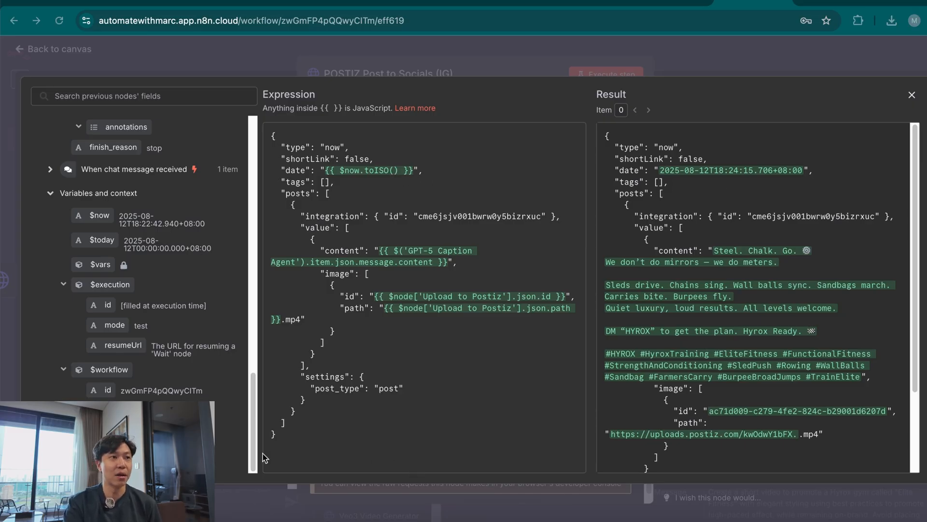
- Select the channel id placeholder in the JSON post body for replacement
scroll("down", 3)
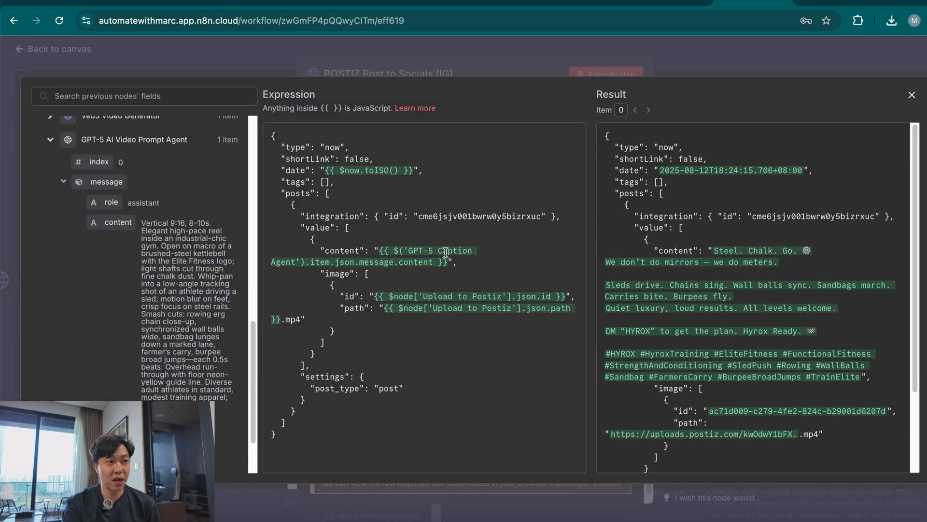
mouse_move(130, 278)
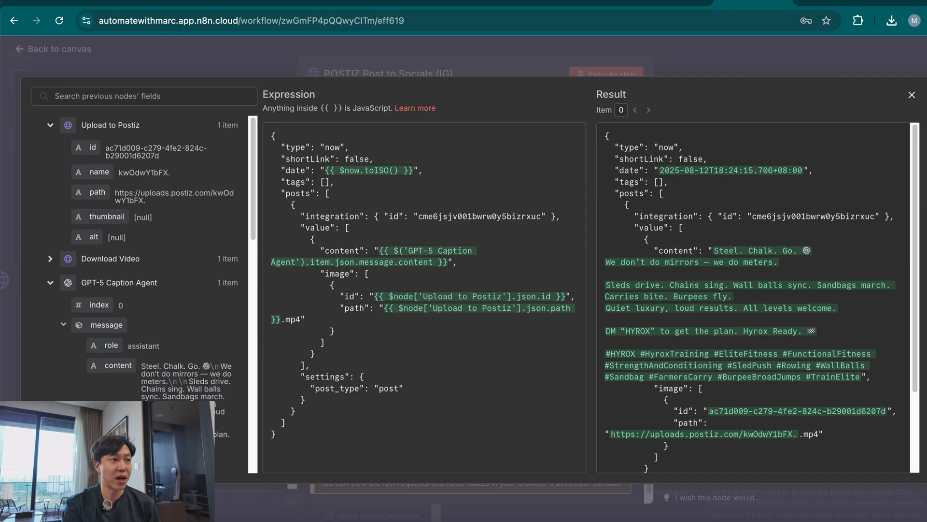
mouse_move(131, 369)
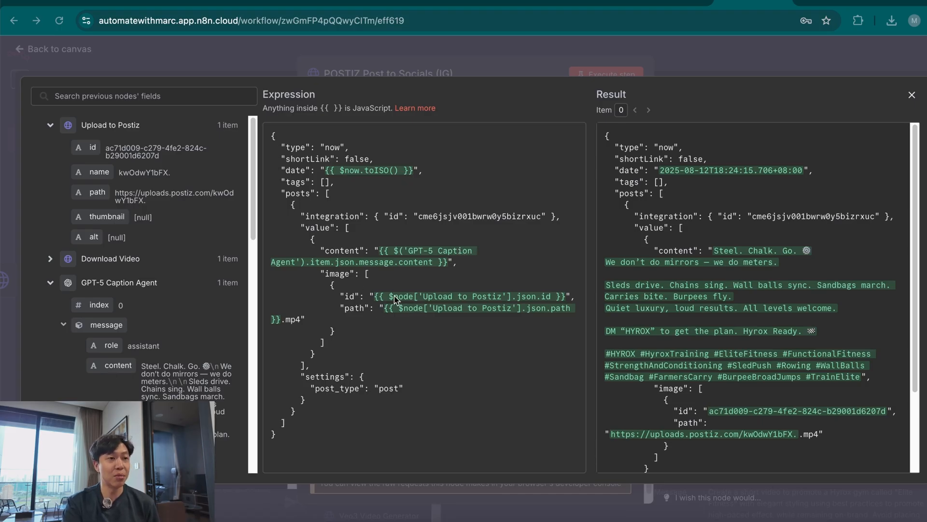
mouse_move(89, 153)
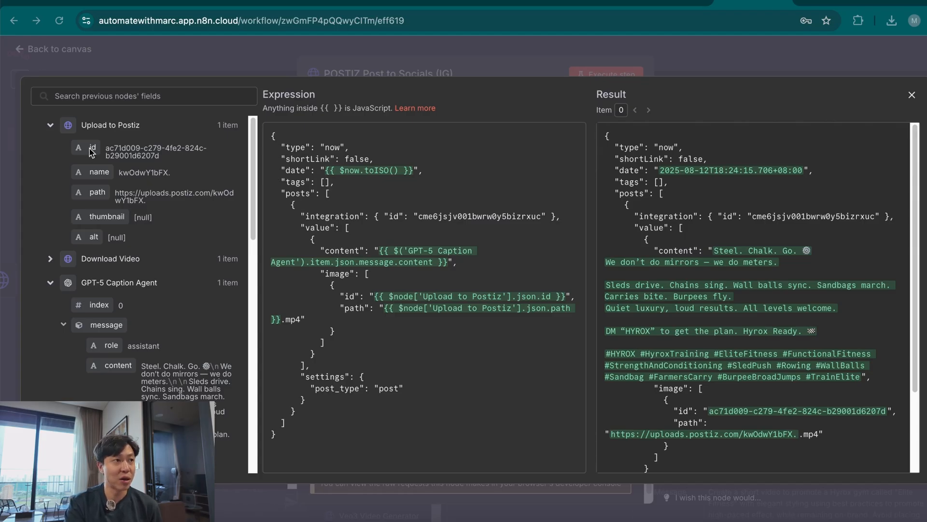
mouse_move(478, 297)
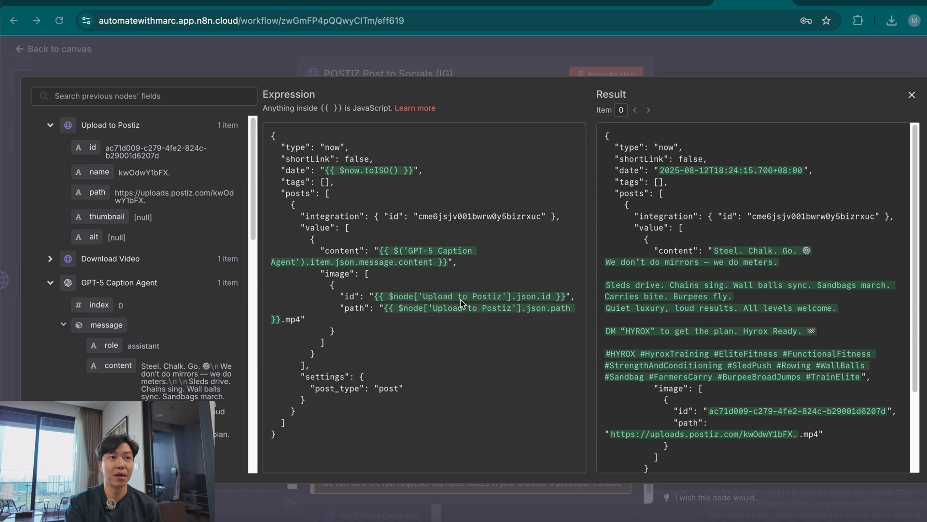
mouse_move(349, 319)
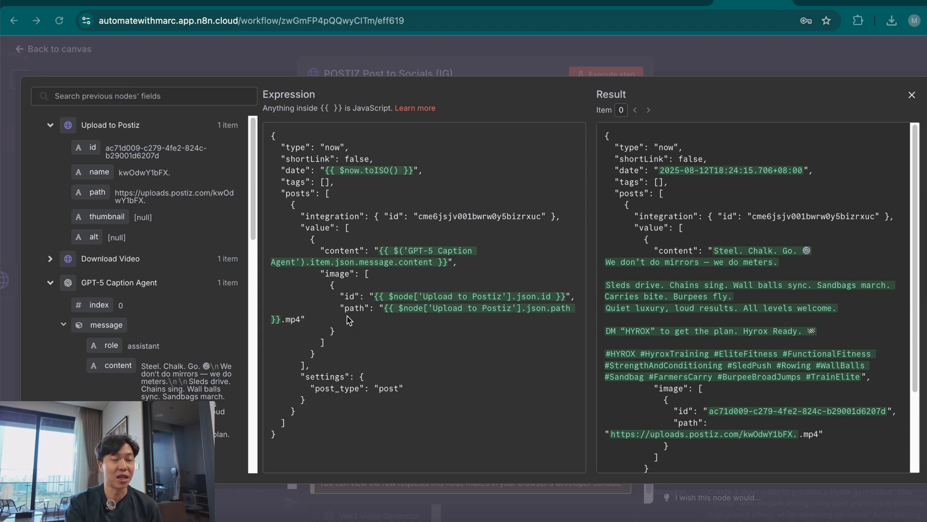
mouse_move(109, 205)
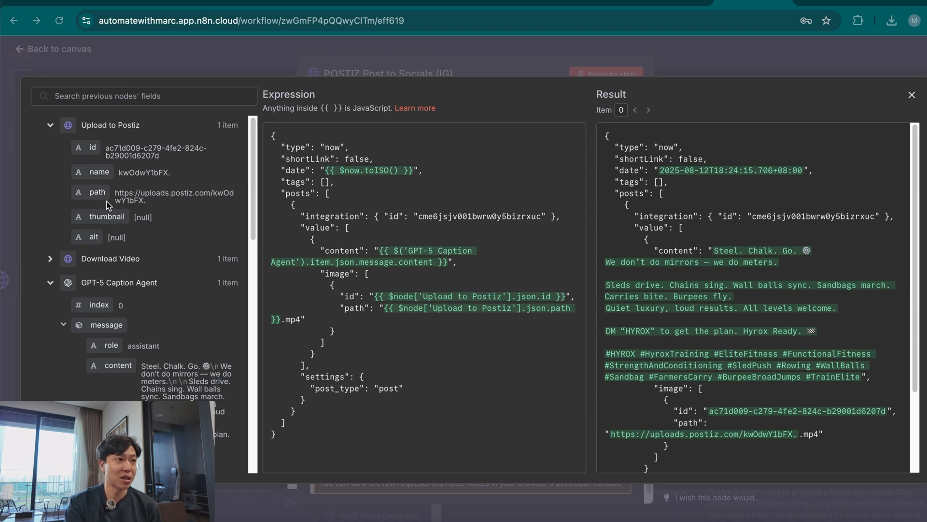
mouse_move(137, 199)
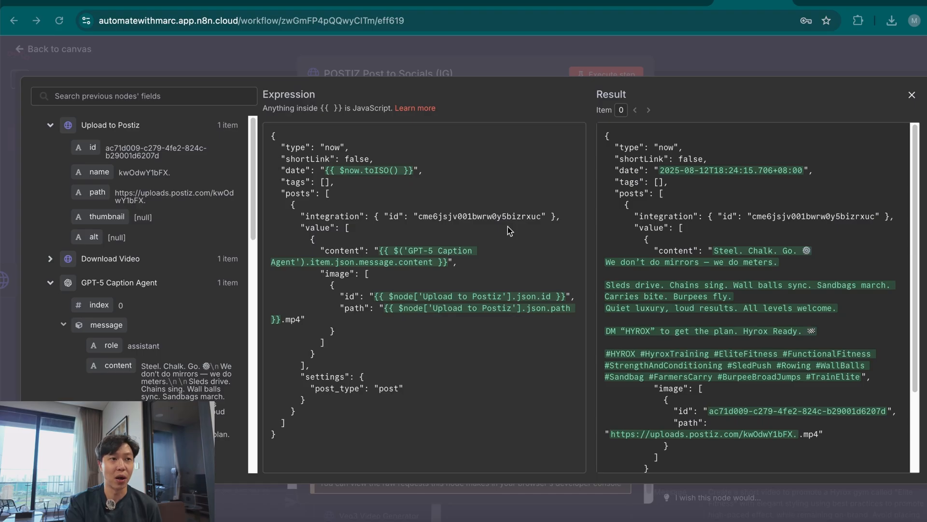
double_click(479, 216)
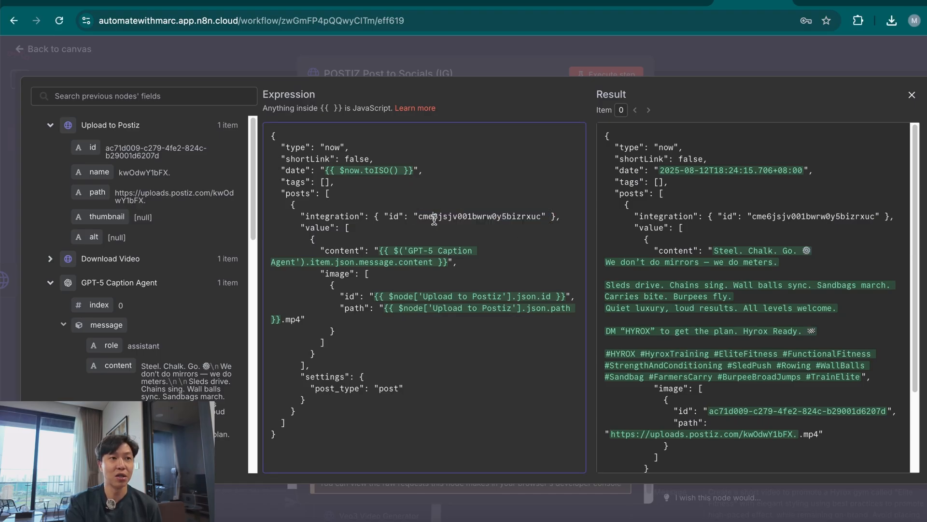
double_click(464, 216)
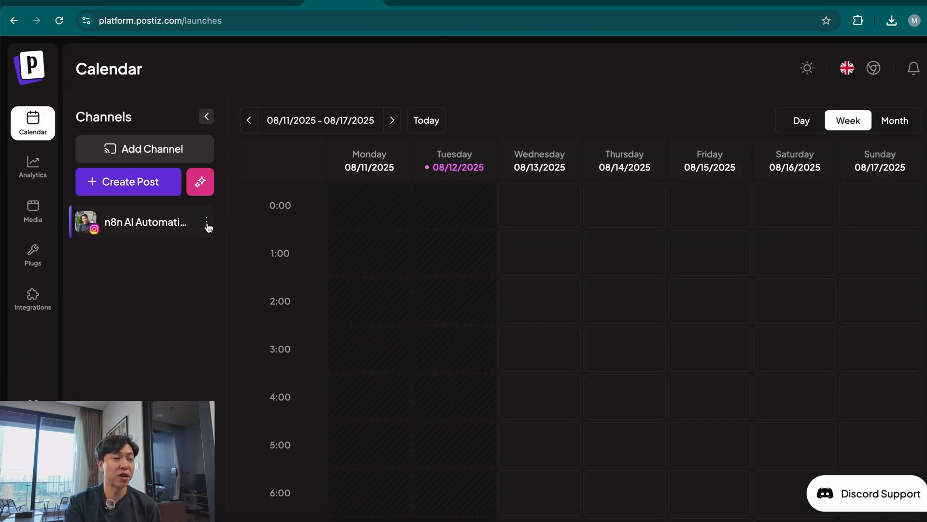
- Open the Instagram channel's options menu in Postiz to copy its ID
left_click(207, 226)
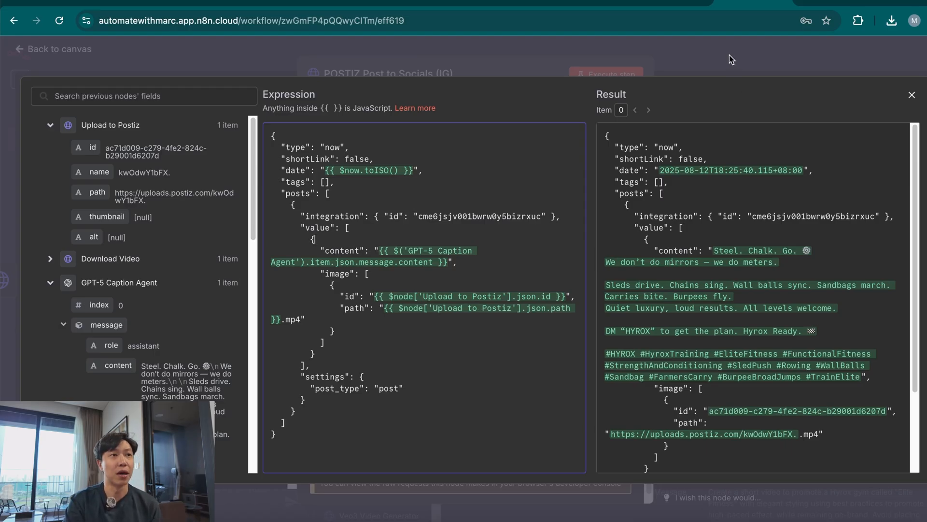
- Set the request Method to POST and execute it to publish the post
left_click(605, 75)
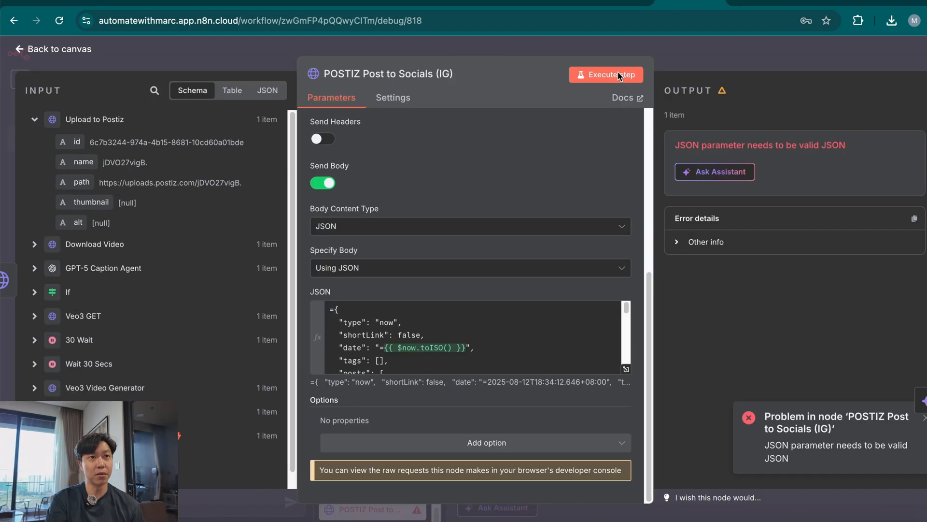
left_click(605, 73)
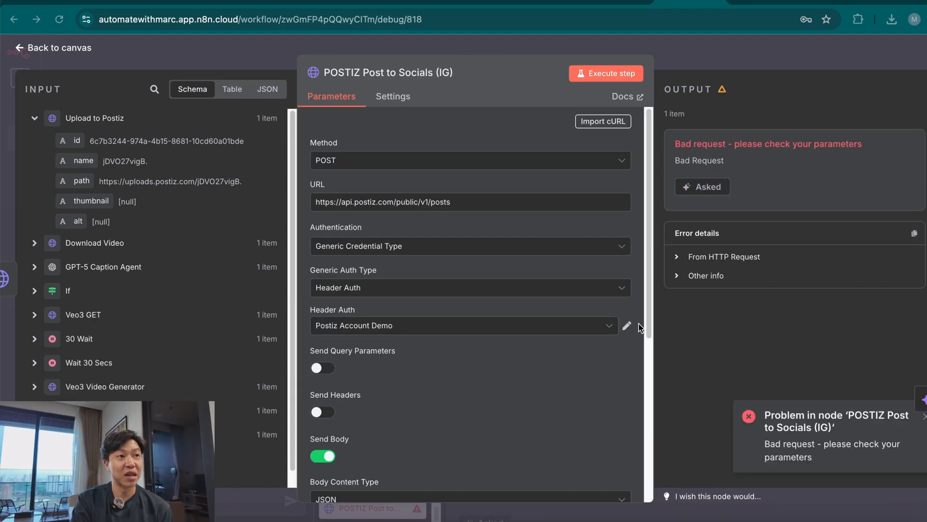
mouse_move(522, 167)
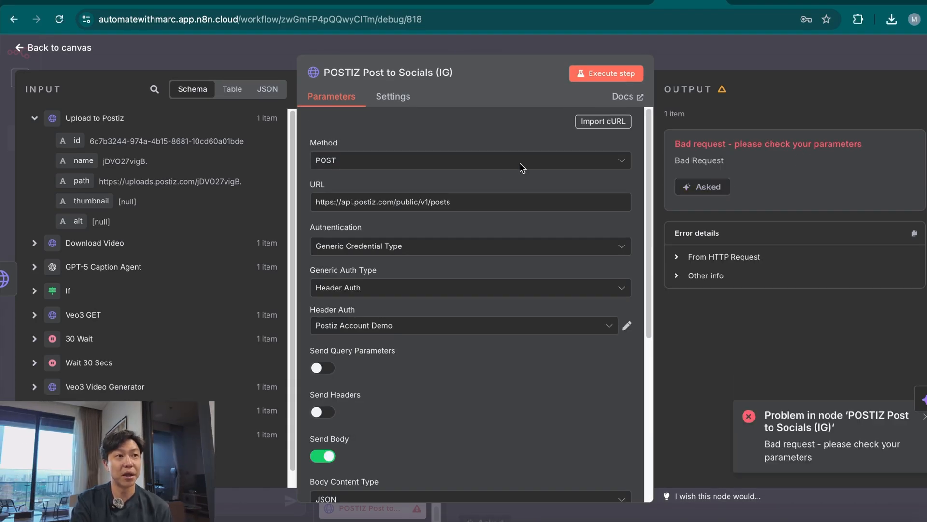
left_click(470, 160)
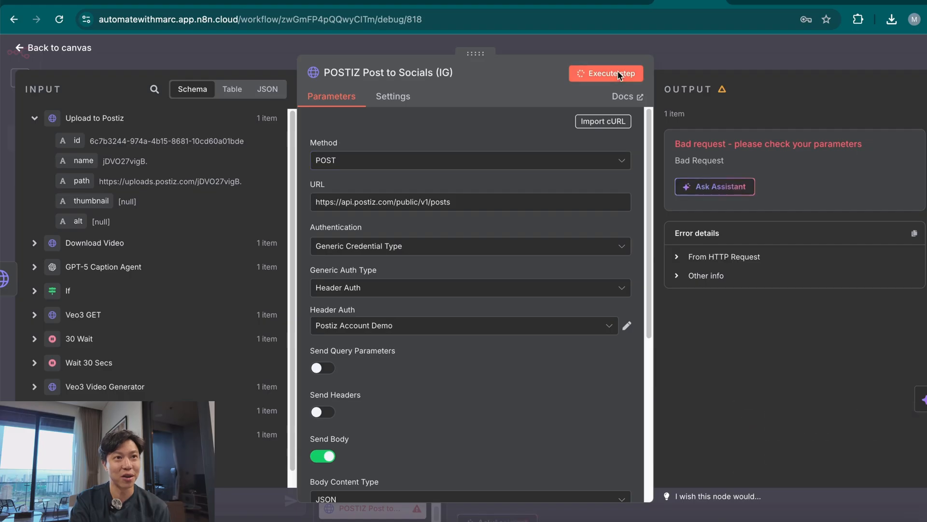
left_click(605, 74)
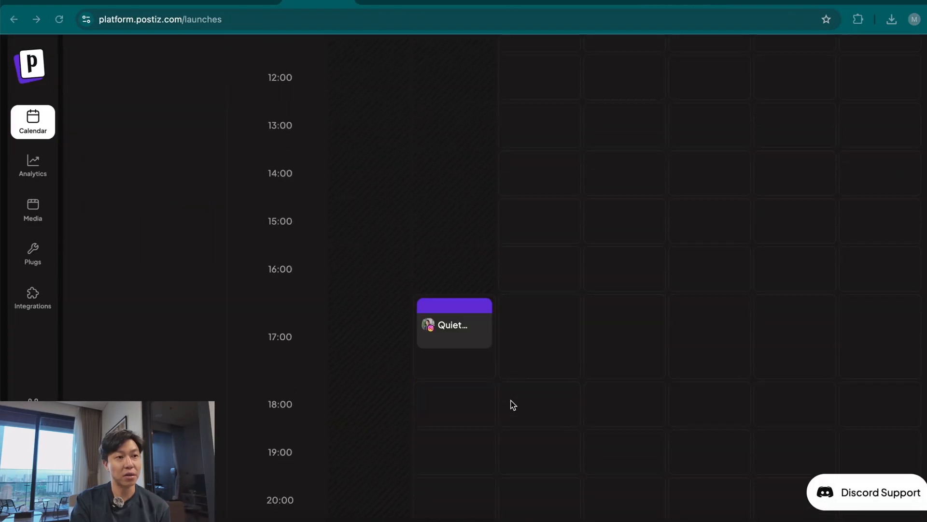
scroll("down", 3)
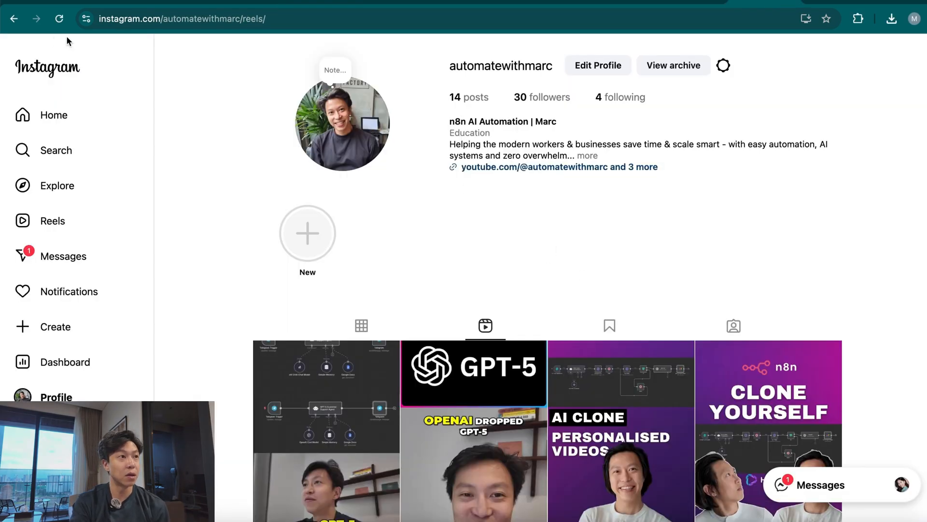
- Open the new Elite Fitness kettlebell reel from the profile's Reels tab
scroll("down", 3)
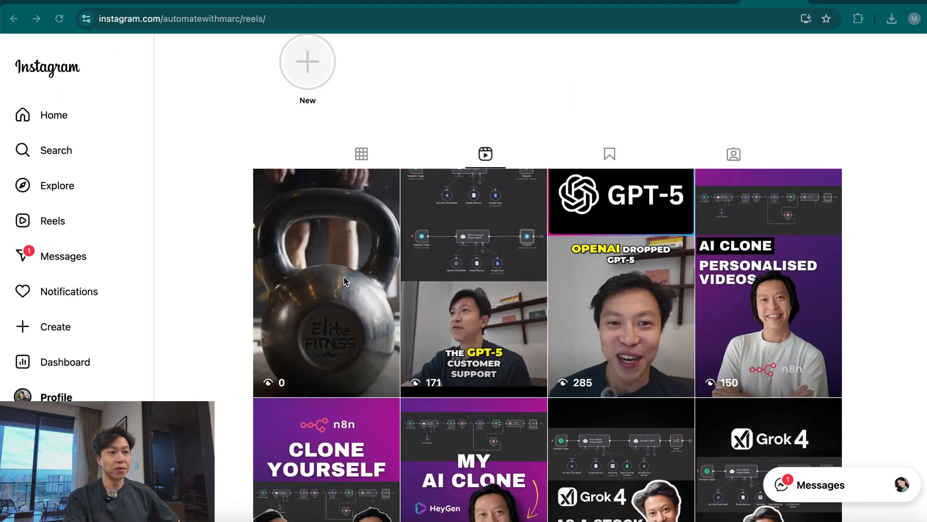
left_click(326, 282)
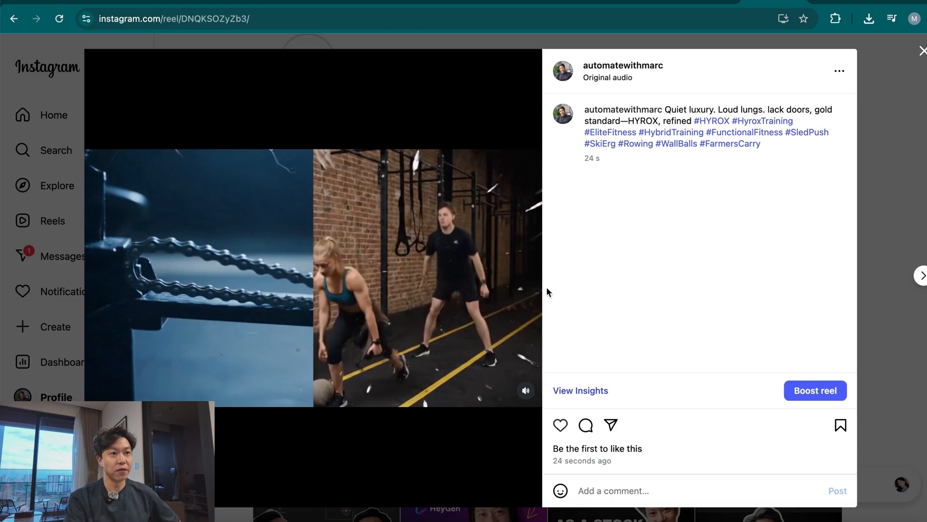